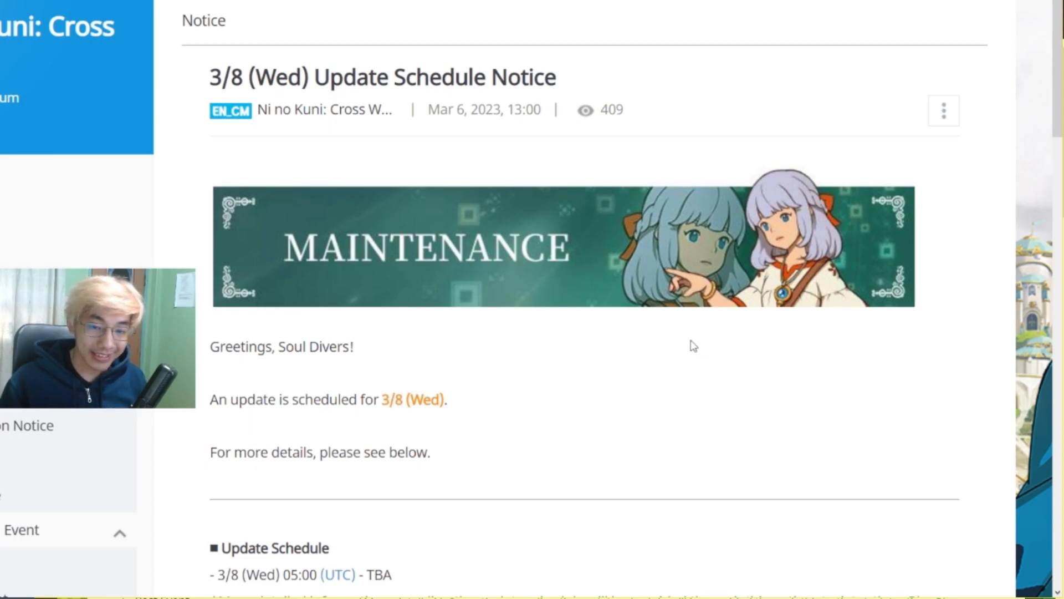
Highlight the 3/8 update schedule time line, then read down past the episode update lines.
{"action": "scroll", "scroll_direction": "down", "scroll_amount": 3}
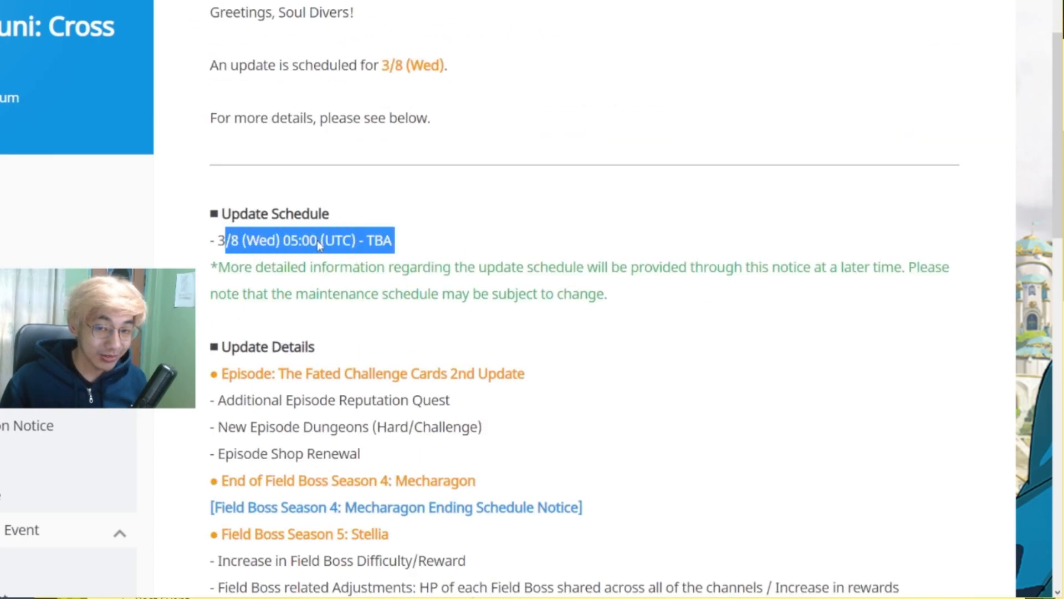
{"action": "left_click", "coordinate": [380, 259]}
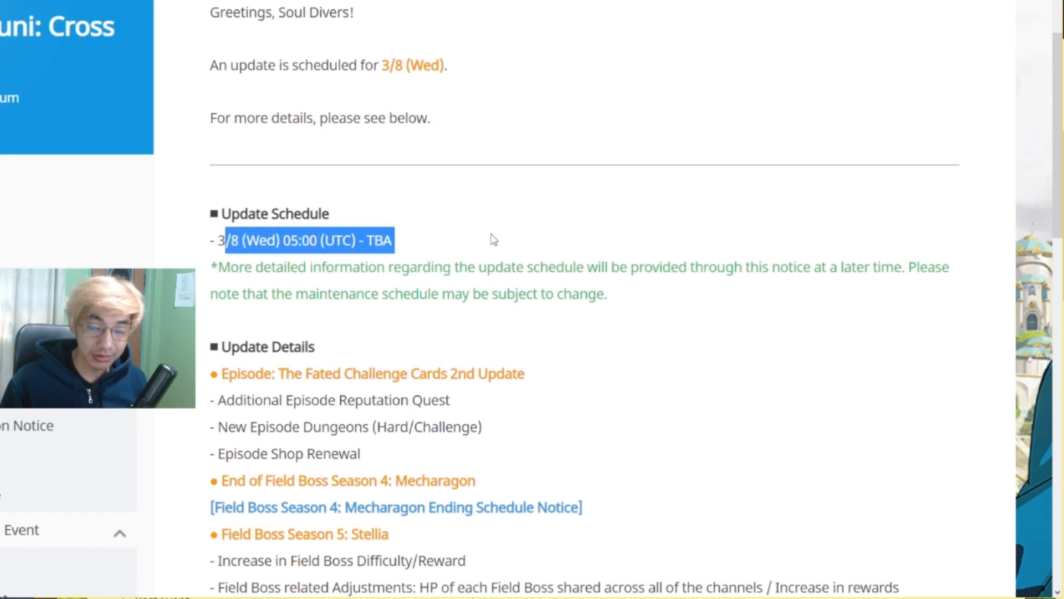
{"action": "scroll", "scroll_direction": "down", "scroll_amount": 3}
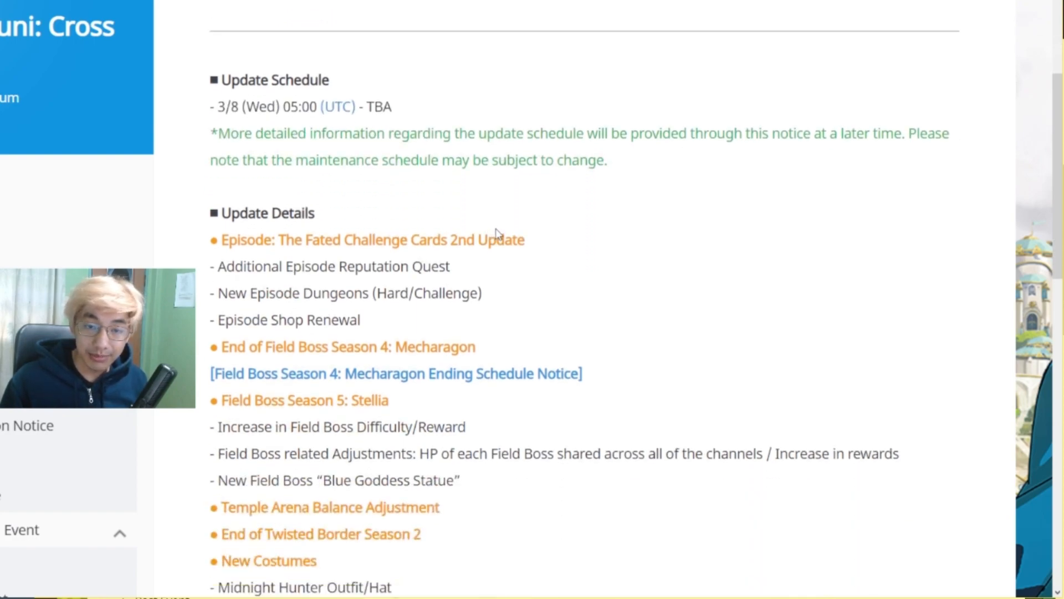
{"action": "scroll", "scroll_direction": "down", "scroll_amount": 3}
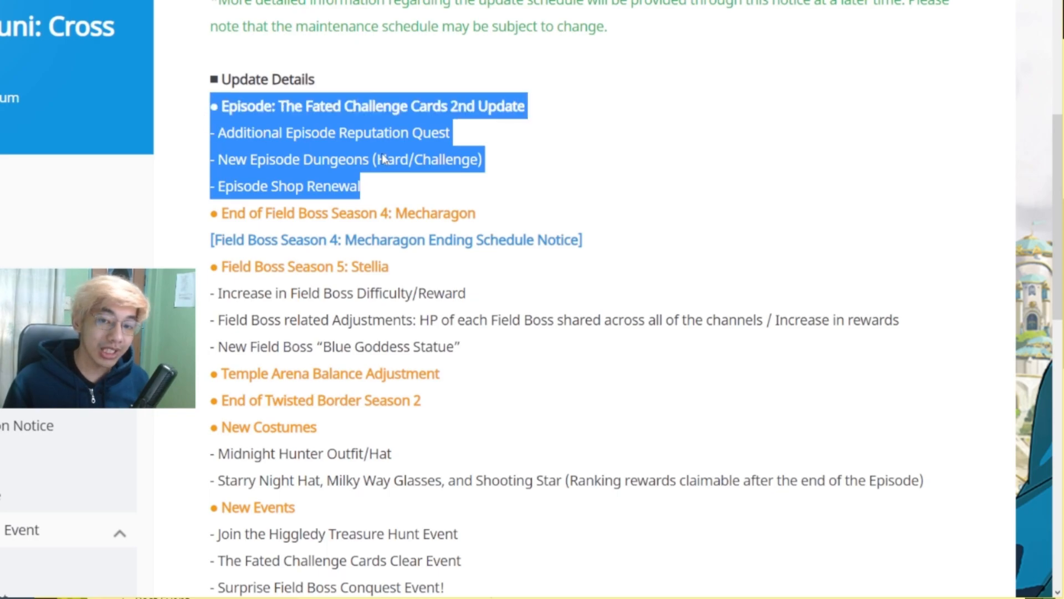
{"action": "left_click", "coordinate": [482, 159]}
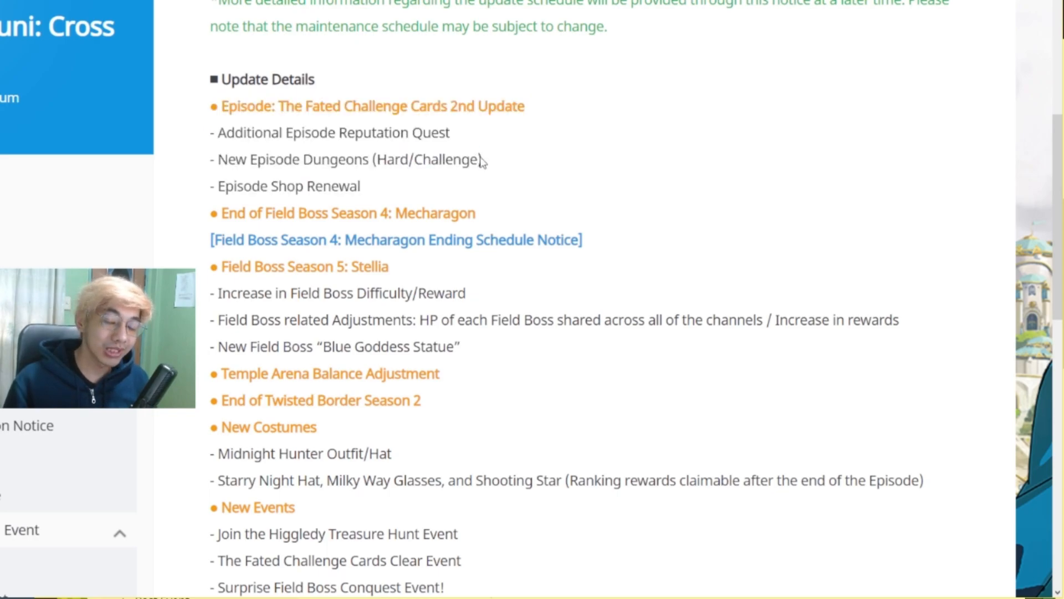
{"action": "mouse_move", "coordinate": [480, 174]}
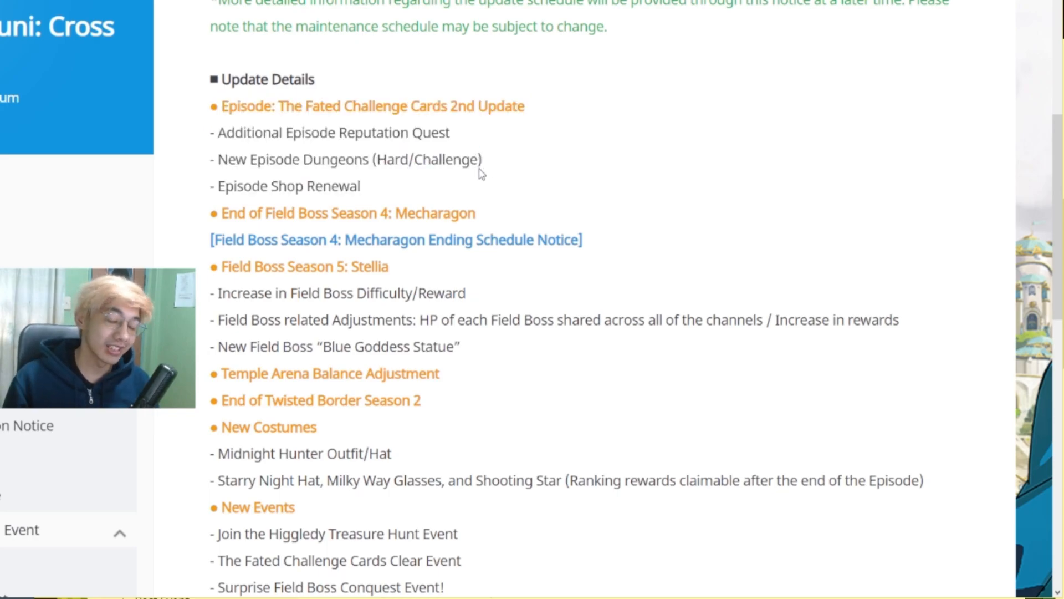
{"action": "mouse_move", "coordinate": [460, 137]}
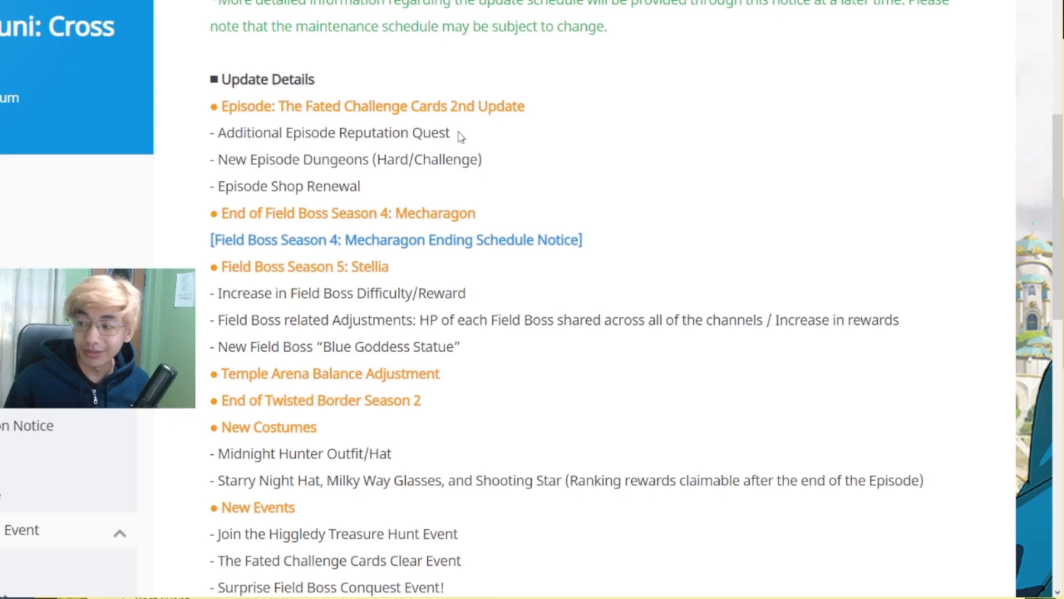
{"action": "mouse_move", "coordinate": [211, 216]}
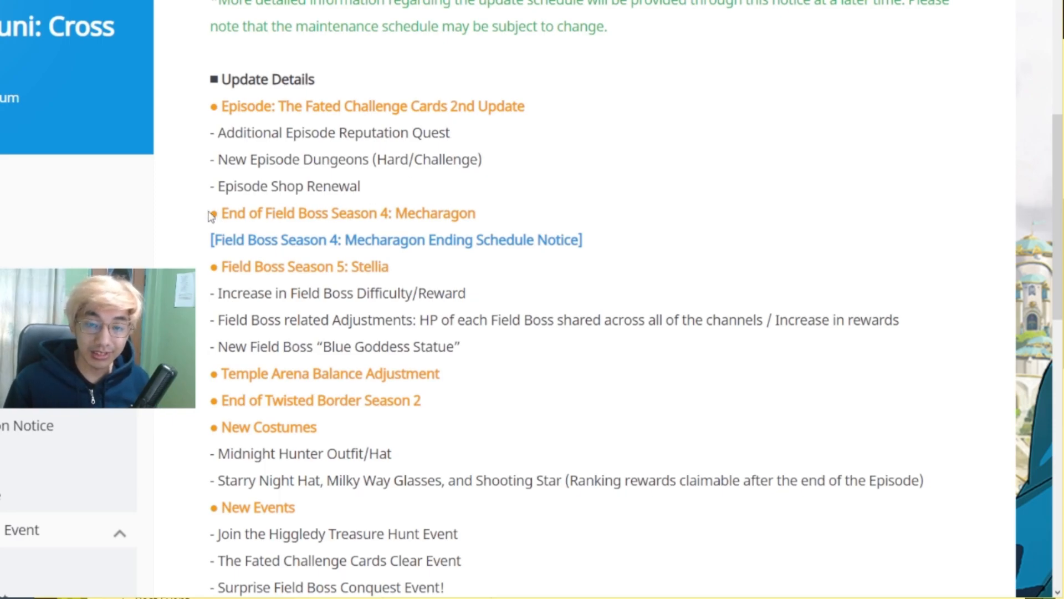
{"action": "mouse_move", "coordinate": [500, 218]}
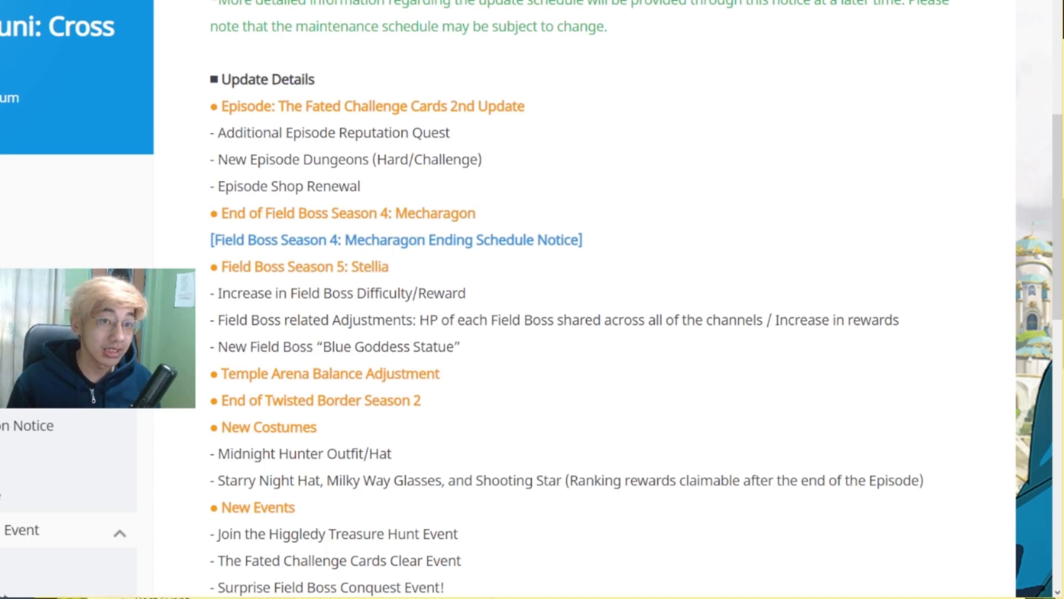
Follow the Mecharagon Ending Schedule Notice link and scroll to its Change Details section.
{"action": "left_click", "coordinate": [395, 240]}
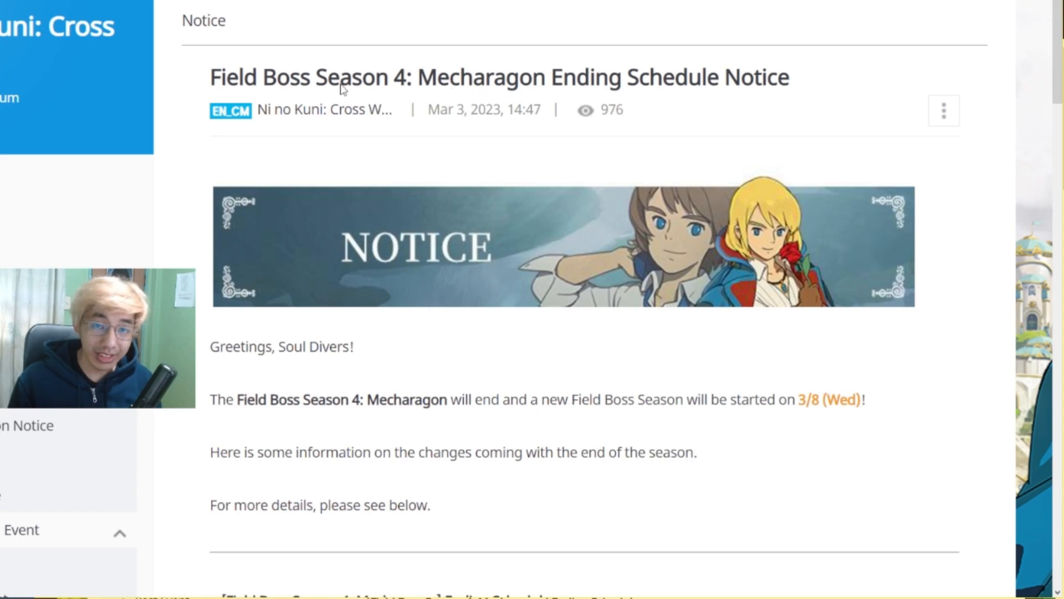
{"action": "mouse_move", "coordinate": [344, 256]}
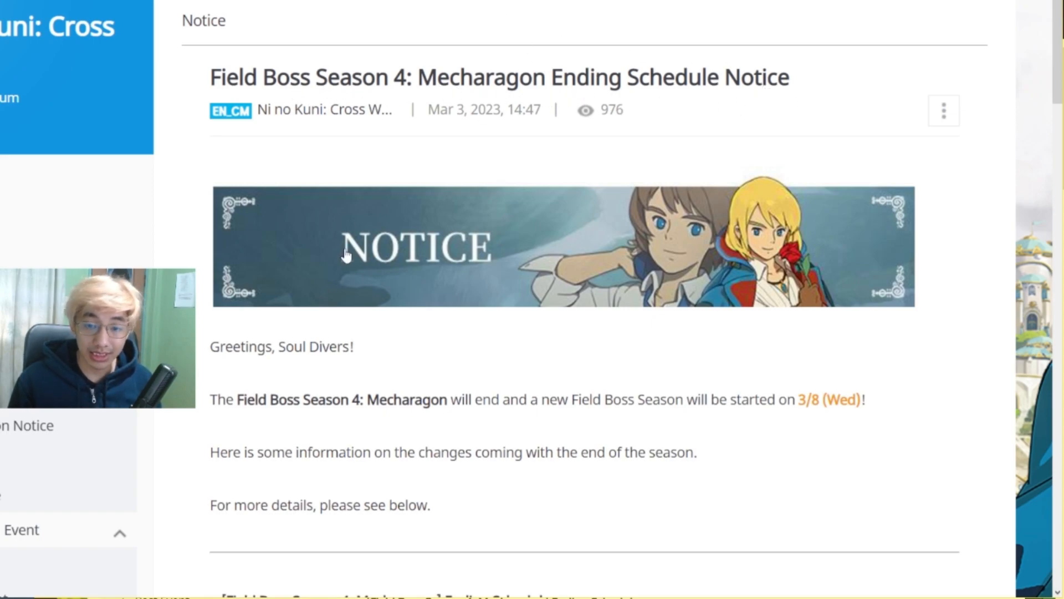
{"action": "scroll", "scroll_direction": "down", "scroll_amount": 3}
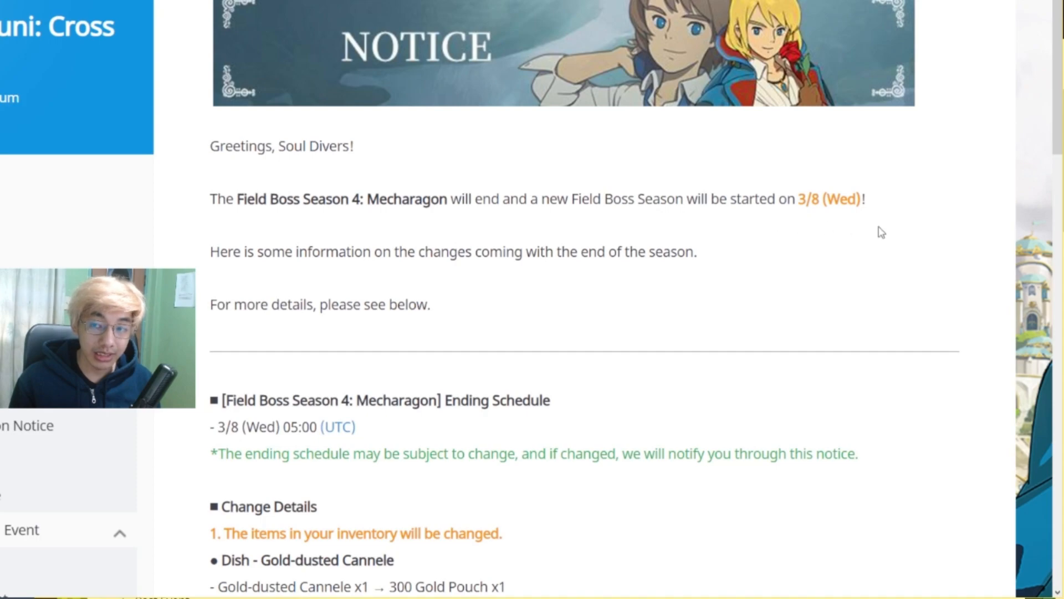
{"action": "scroll", "scroll_direction": "down", "scroll_amount": 3}
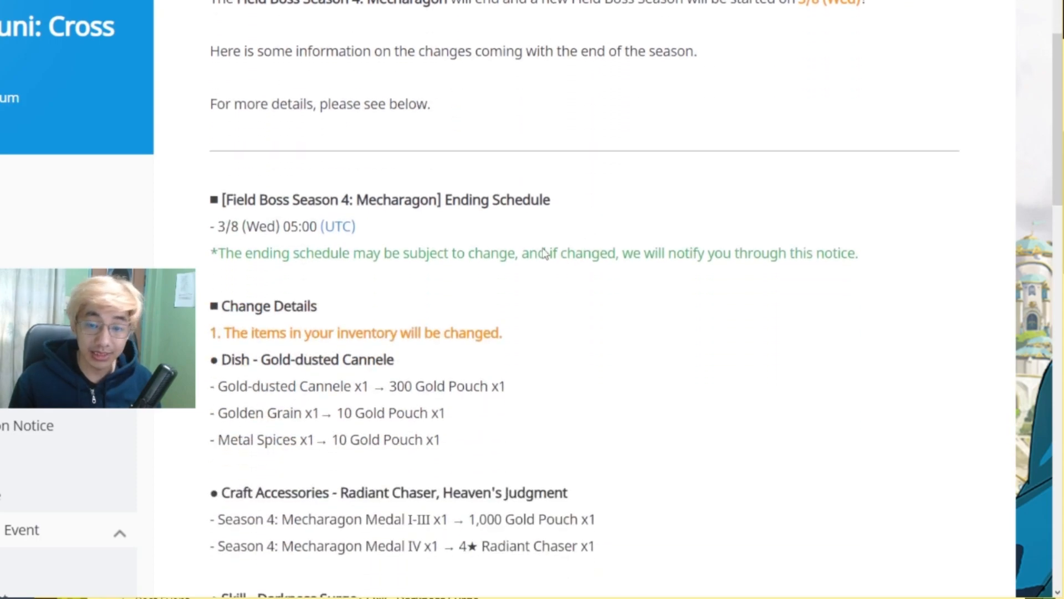
{"action": "scroll", "scroll_direction": "down", "scroll_amount": 3}
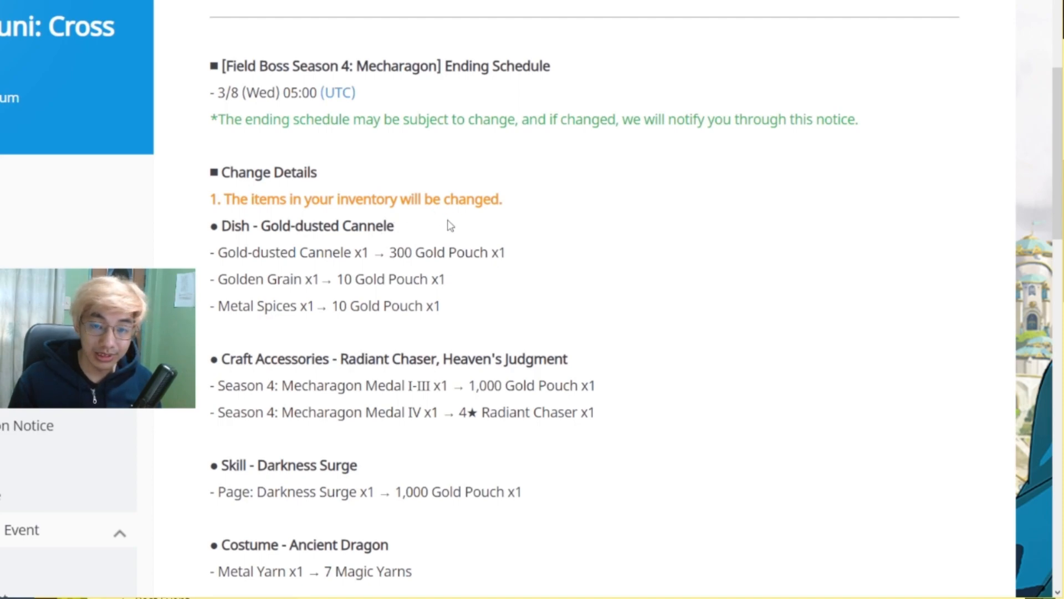
Highlight the Gold-dusted Cannele Dish conversion and Mecharagon Medal IV lines while reading the item changes.
{"action": "double_click", "coordinate": [301, 225]}
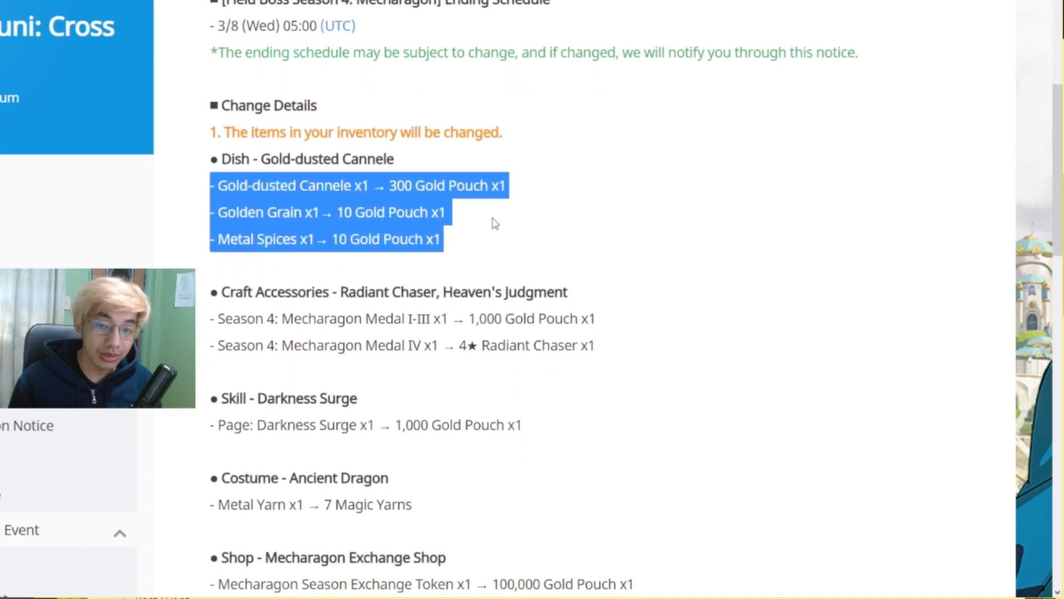
{"action": "mouse_move", "coordinate": [553, 240]}
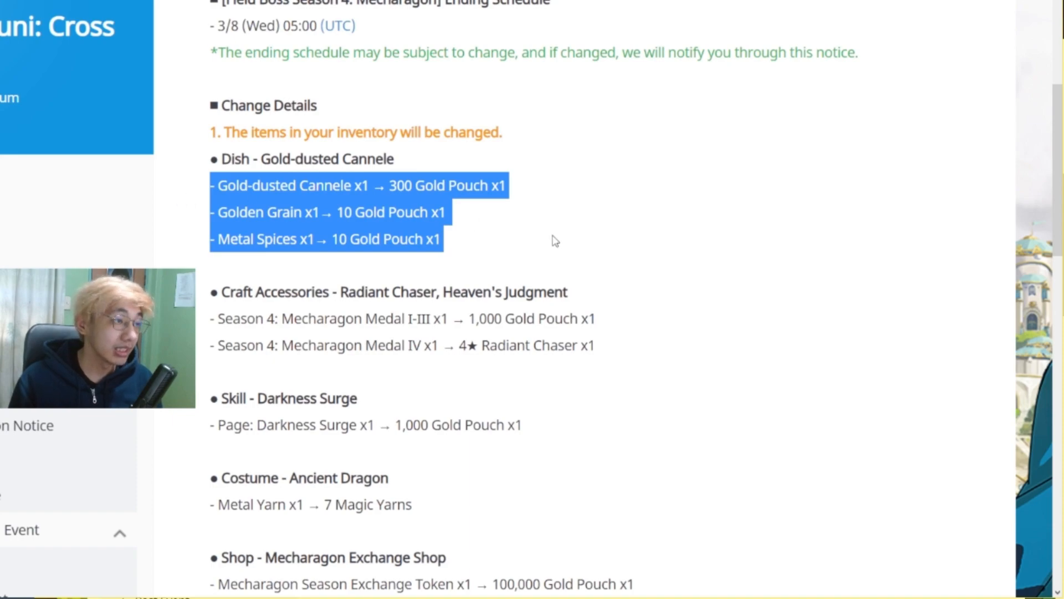
{"action": "left_click", "coordinate": [554, 237]}
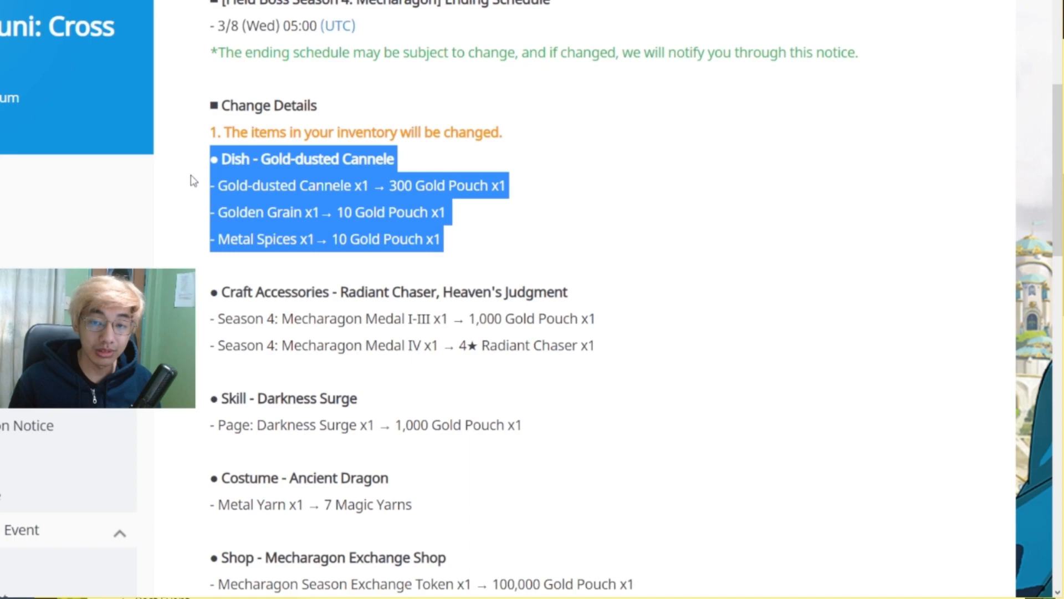
{"action": "left_click", "coordinate": [491, 256]}
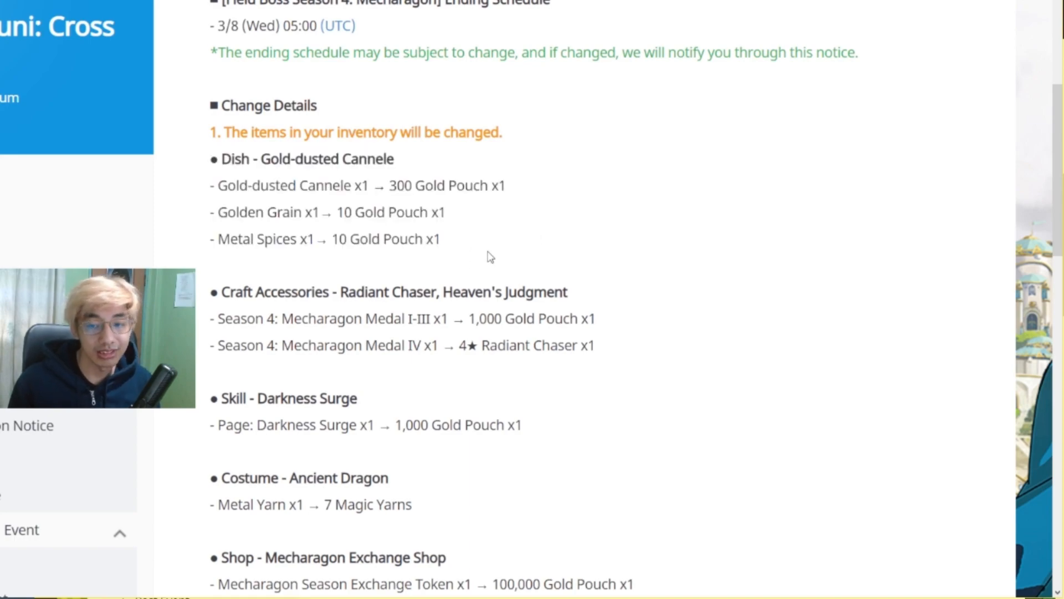
{"action": "scroll", "scroll_direction": "down", "scroll_amount": 3}
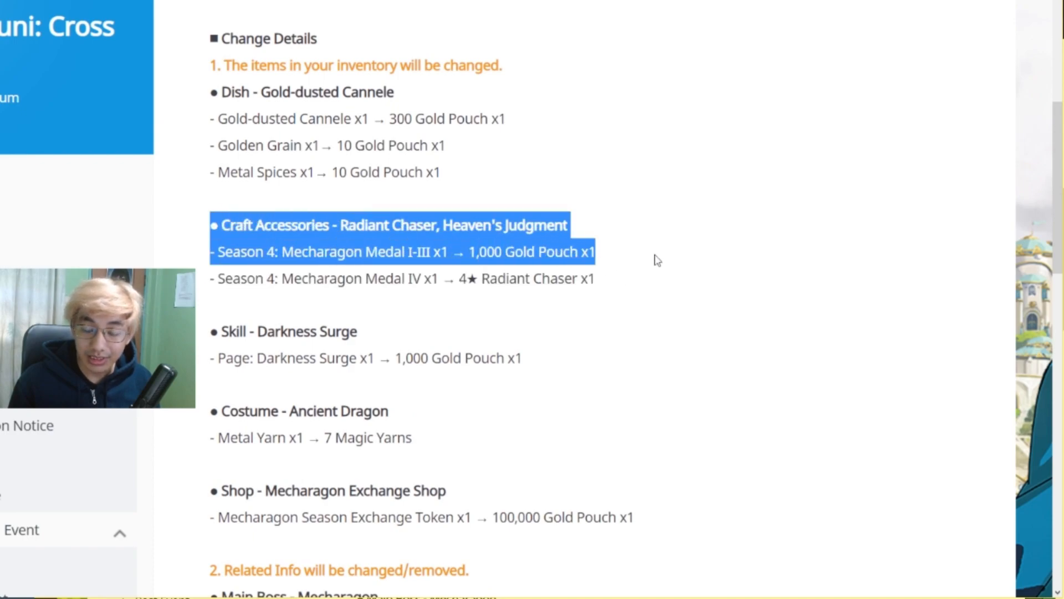
{"action": "left_click", "coordinate": [652, 258]}
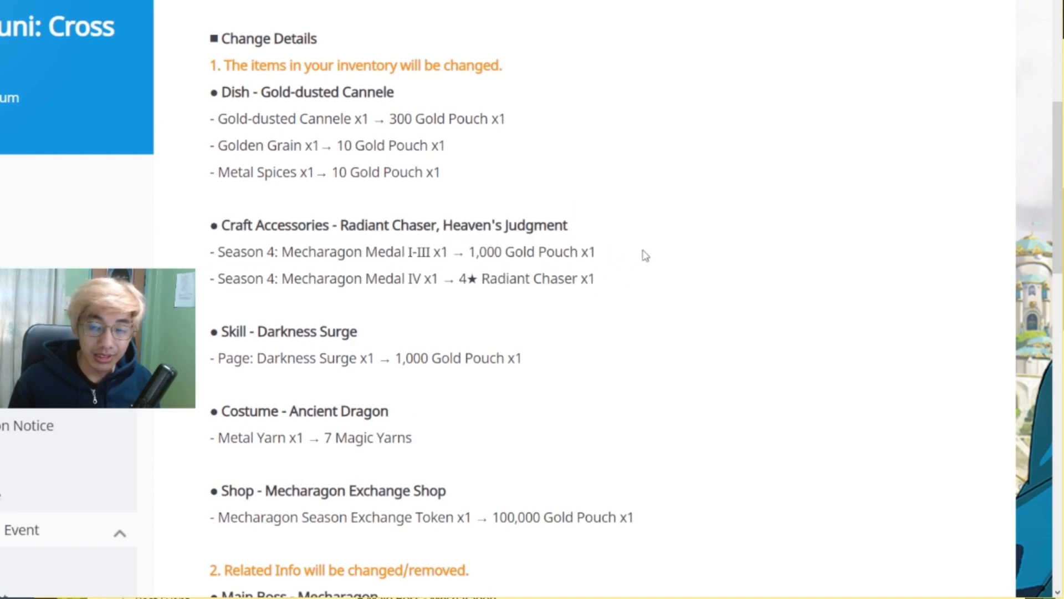
{"action": "mouse_move", "coordinate": [409, 262]}
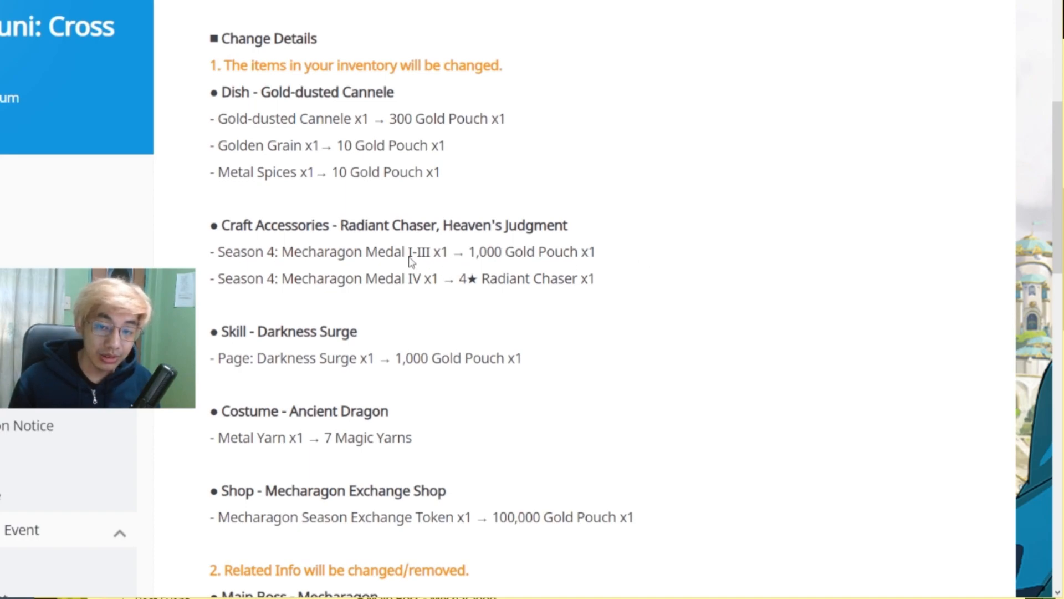
{"action": "double_click", "coordinate": [531, 252]}
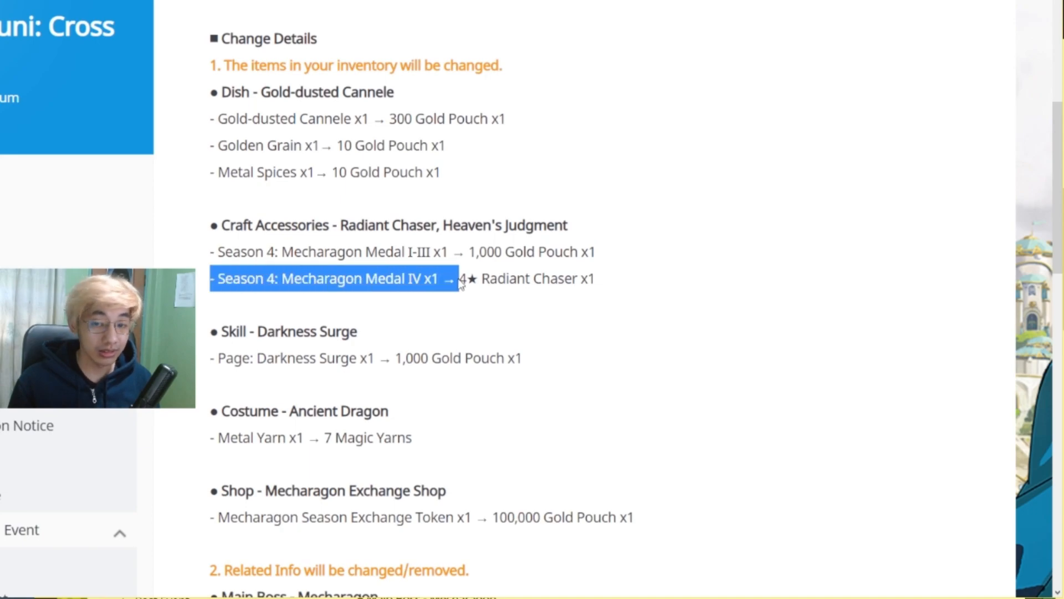
{"action": "left_click", "coordinate": [448, 285]}
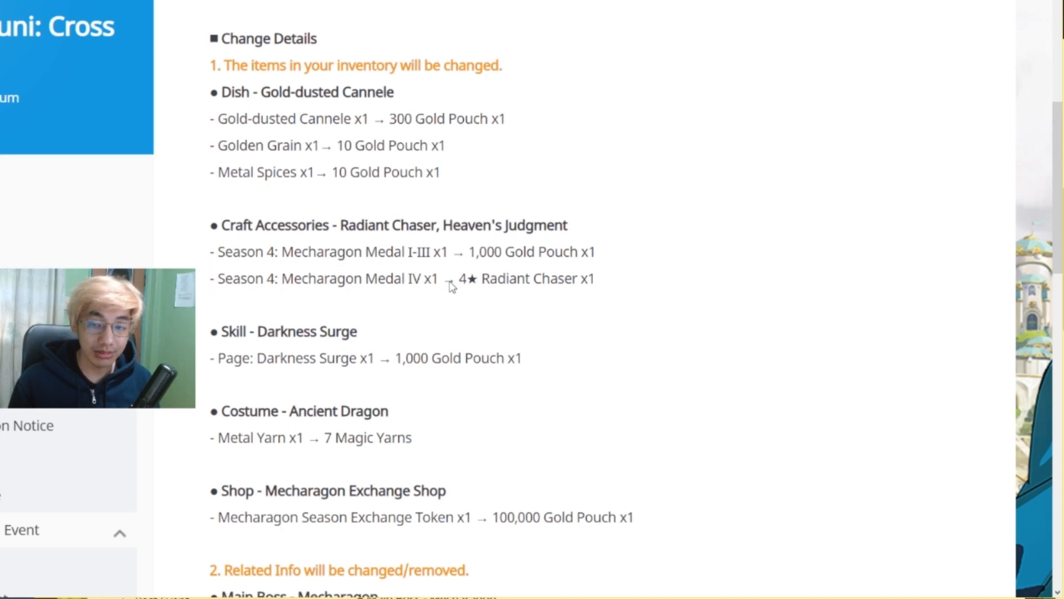
{"action": "mouse_move", "coordinate": [608, 285]}
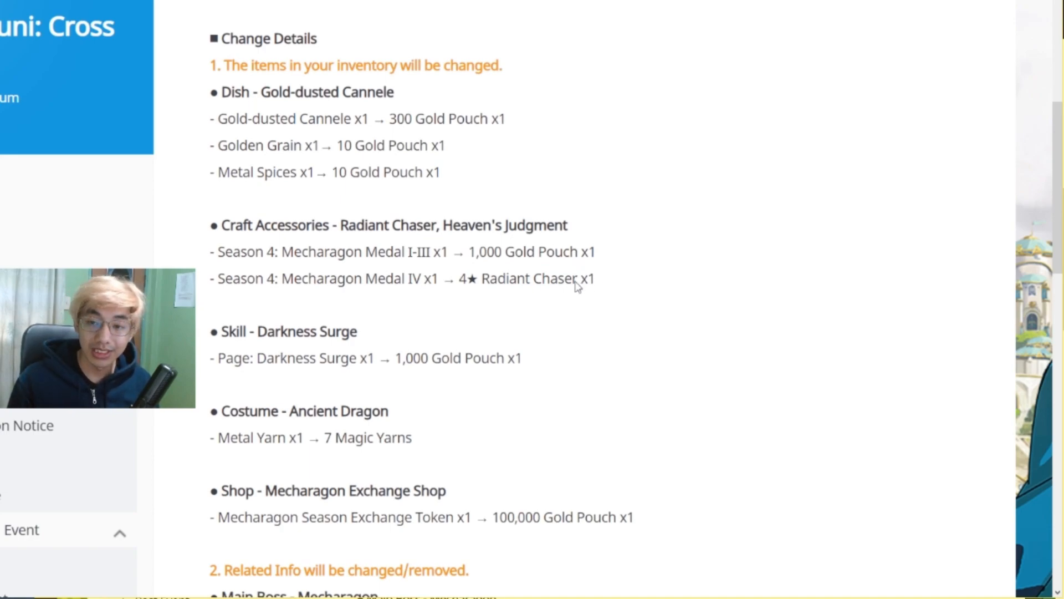
Read the Ancient Dragon costume change lines, highlighting the heading and a detail line.
{"action": "scroll", "scroll_direction": "down", "scroll_amount": 3}
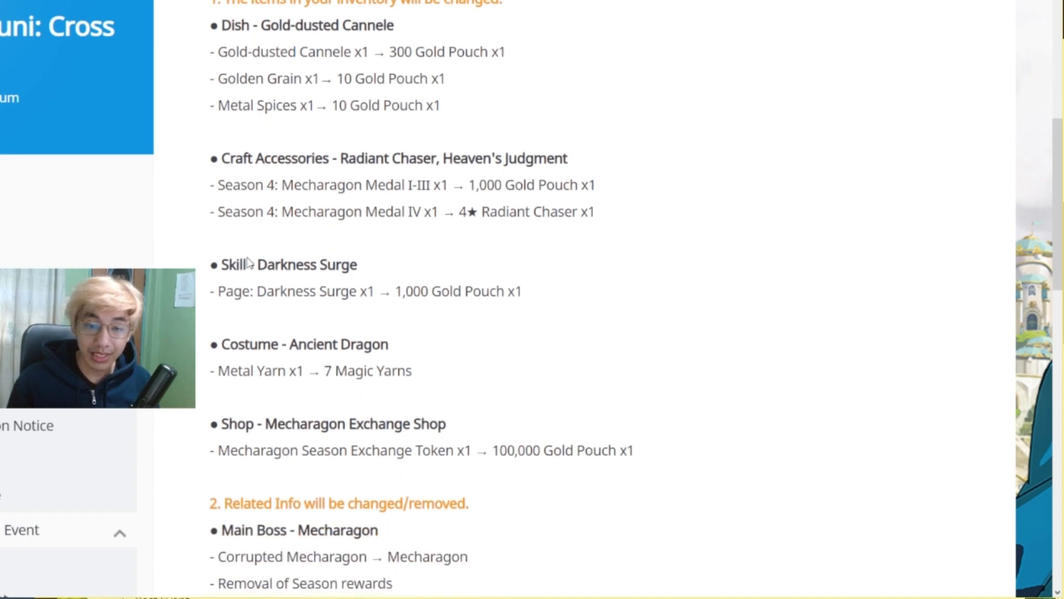
{"action": "double_click", "coordinate": [284, 263]}
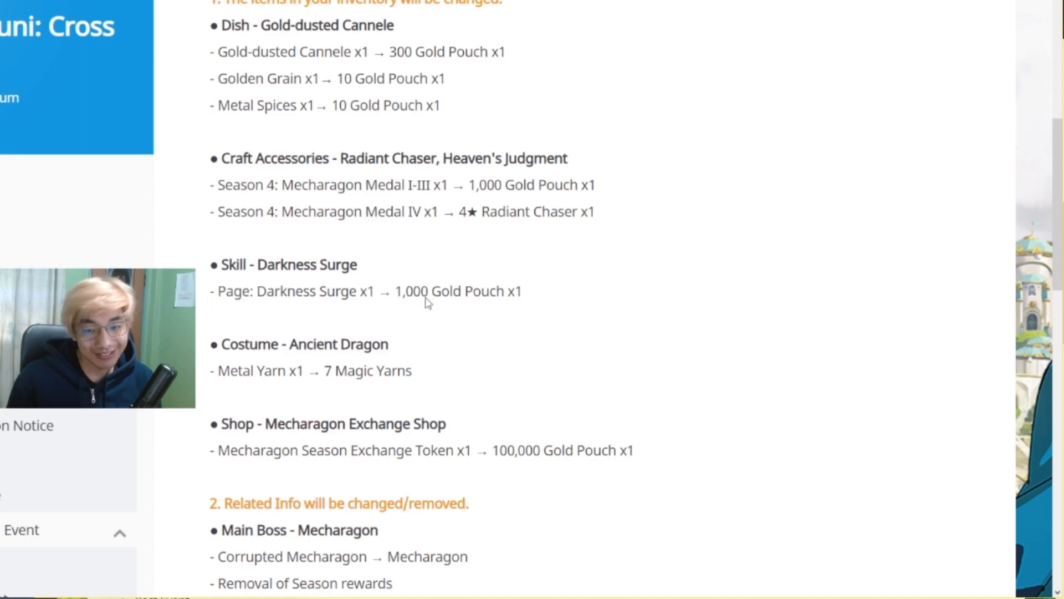
{"action": "mouse_move", "coordinate": [401, 293]}
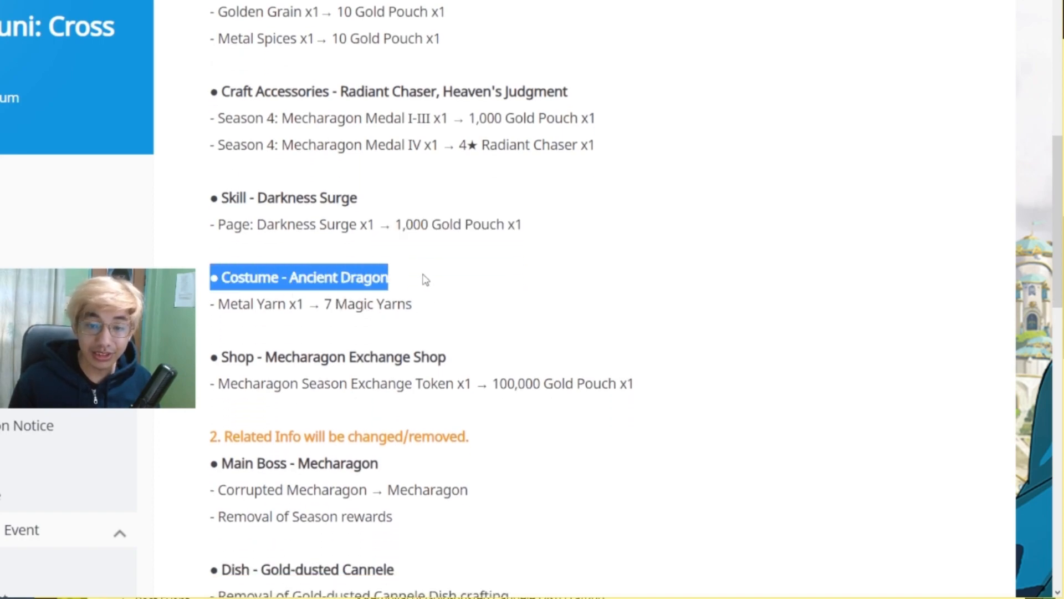
{"action": "left_click", "coordinate": [324, 309]}
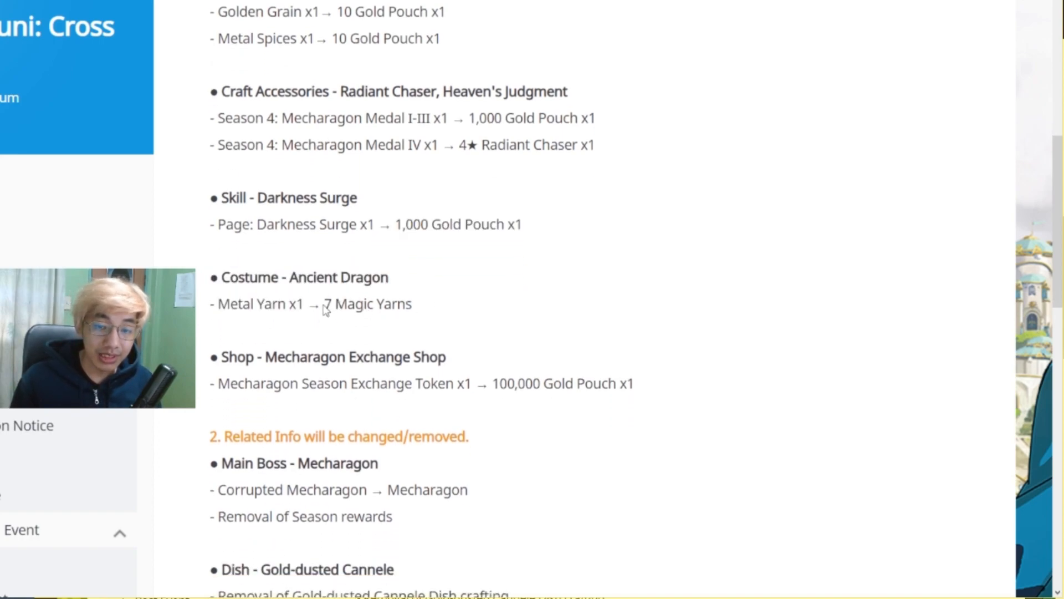
{"action": "scroll", "scroll_direction": "down", "scroll_amount": 3}
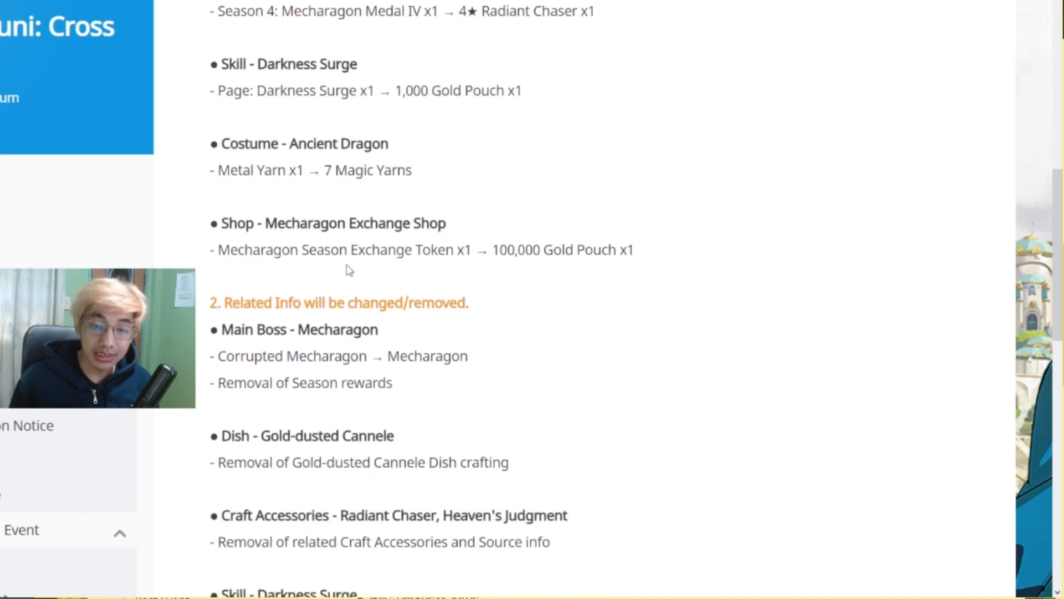
{"action": "double_click", "coordinate": [359, 223]}
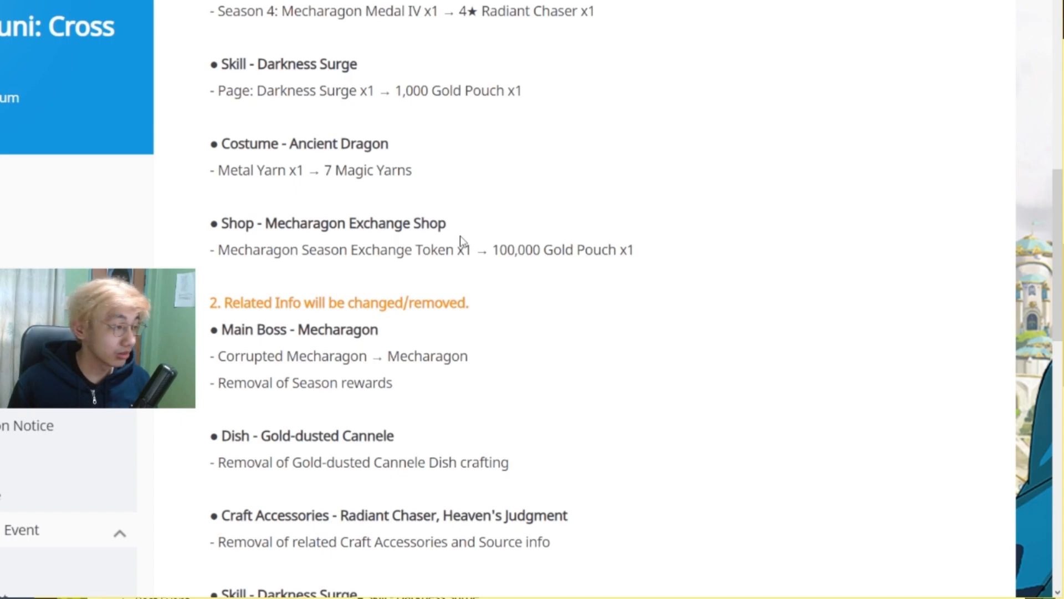
{"action": "mouse_move", "coordinate": [218, 255]}
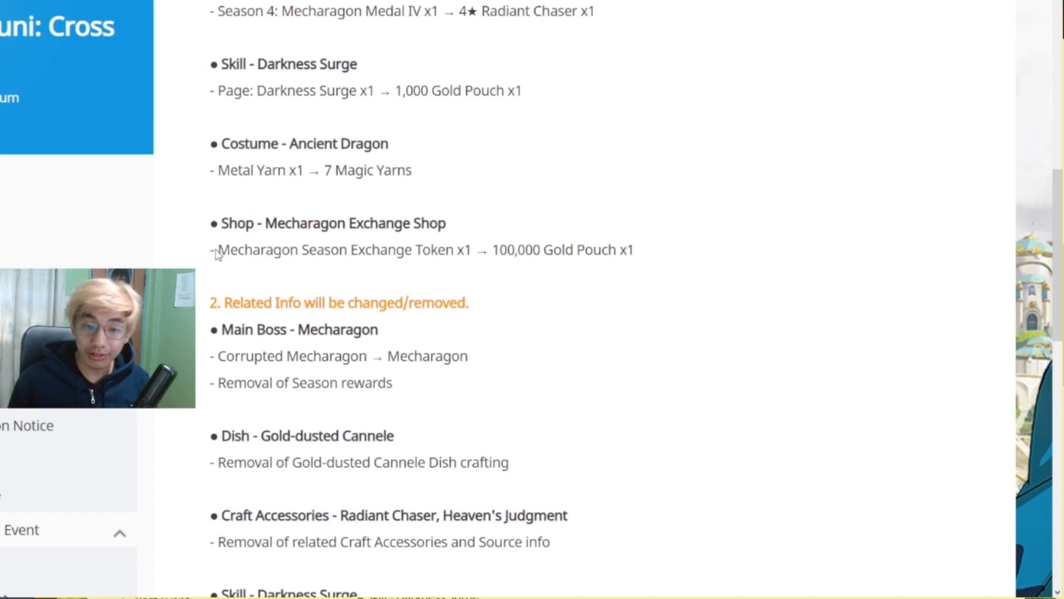
{"action": "mouse_move", "coordinate": [499, 256]}
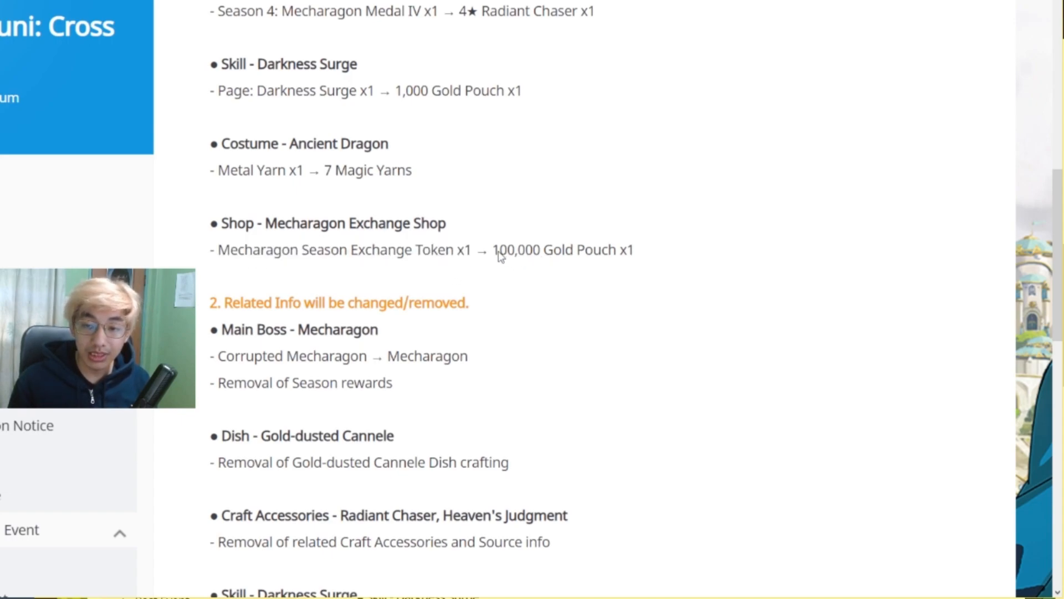
{"action": "mouse_move", "coordinate": [681, 257]}
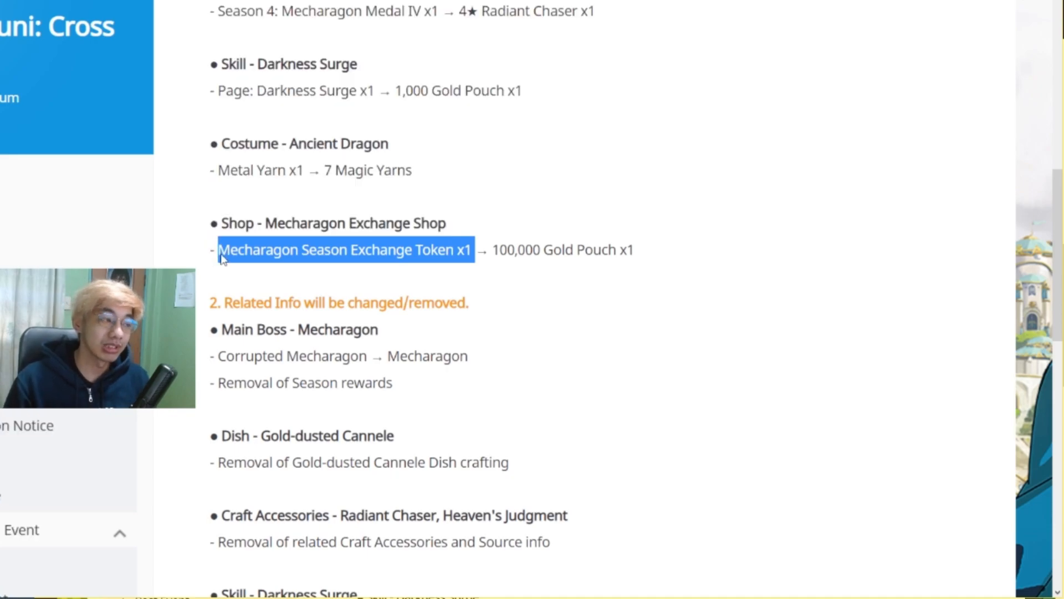
{"action": "mouse_move", "coordinate": [568, 263]}
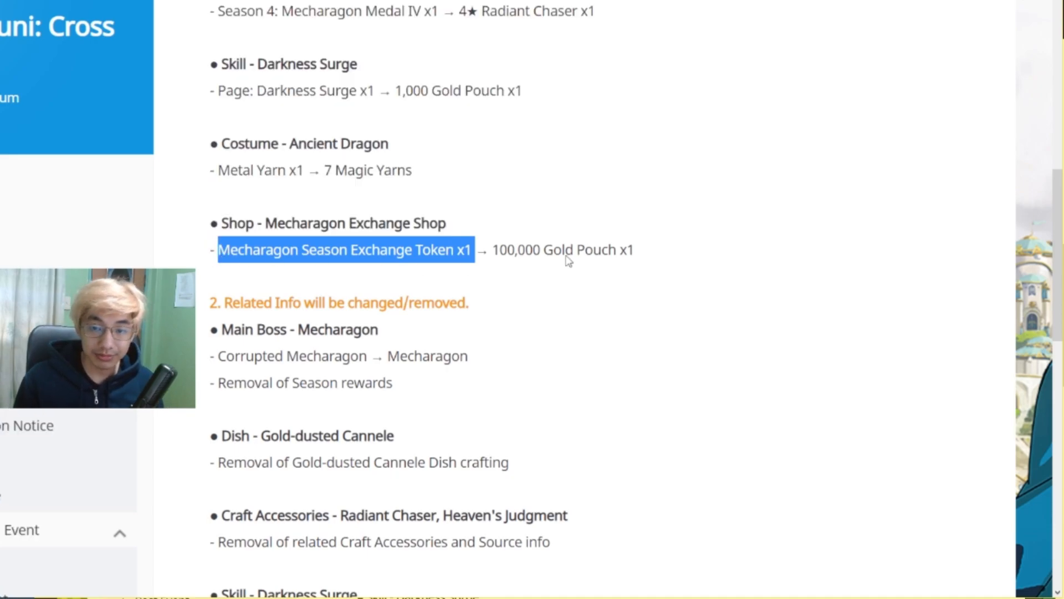
Highlight the Removal of Season rewards and Craft Accessories lines, then read down to the closing banner.
{"action": "scroll", "scroll_direction": "down", "scroll_amount": 3}
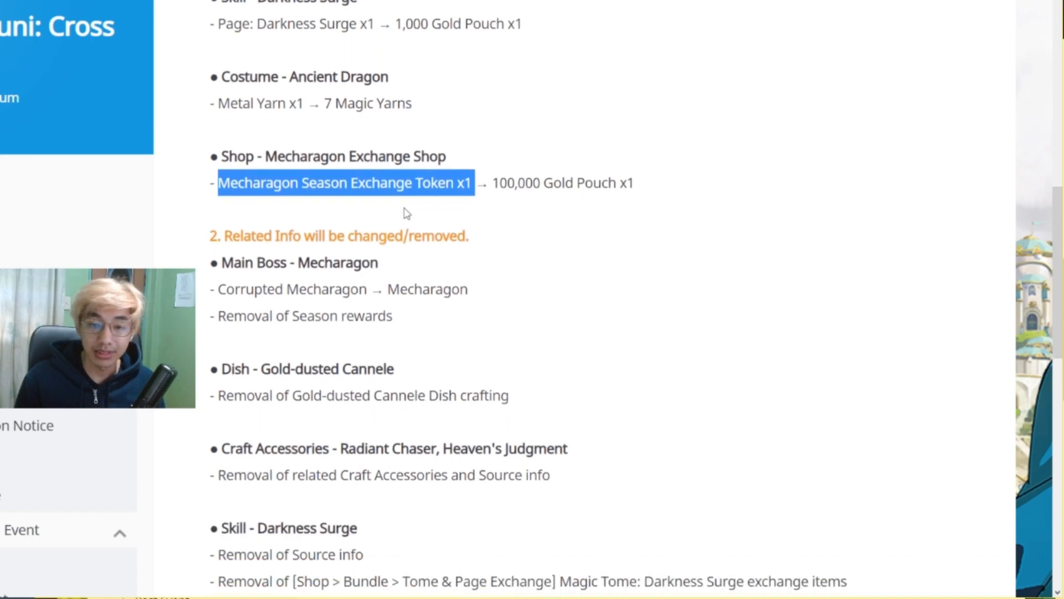
{"action": "scroll", "scroll_direction": "down", "scroll_amount": 3}
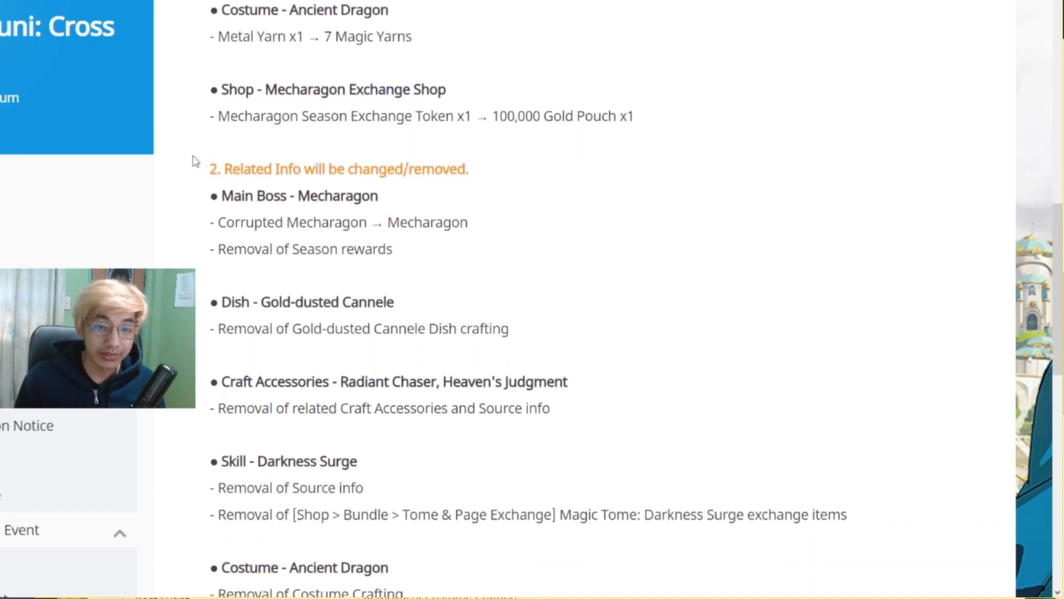
{"action": "mouse_move", "coordinate": [262, 201]}
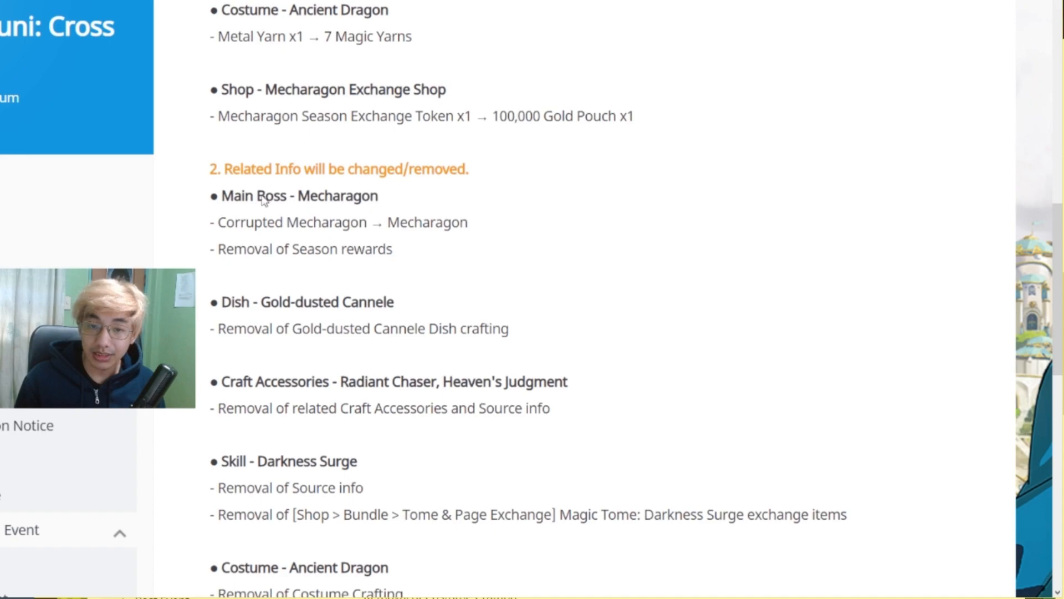
{"action": "mouse_move", "coordinate": [202, 226]}
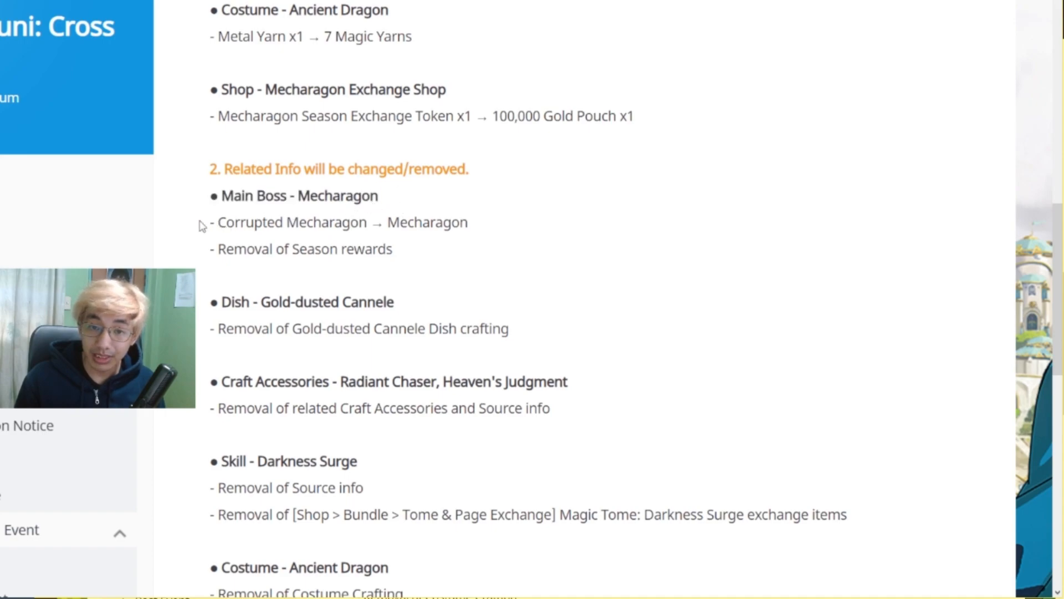
{"action": "left_click_drag", "start_coordinate": [210, 221], "coordinate": [451, 222]}
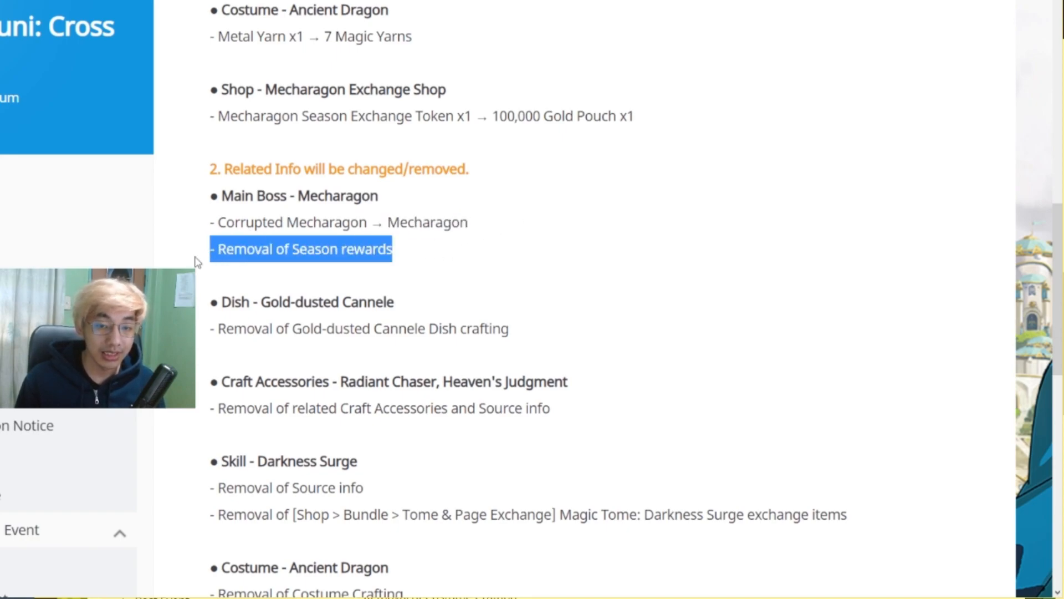
{"action": "scroll", "scroll_direction": "down", "scroll_amount": 3}
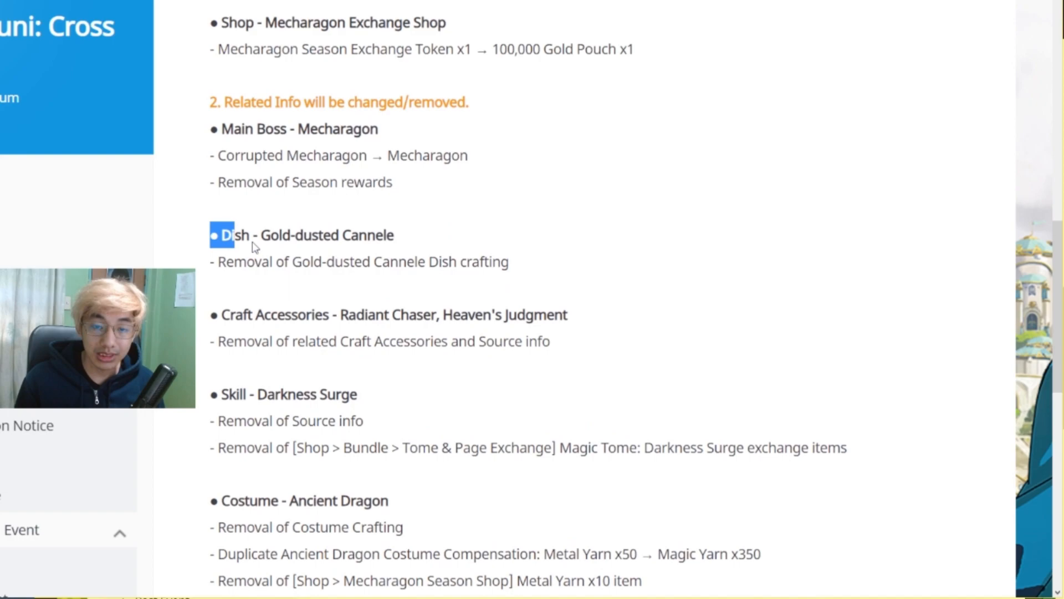
{"action": "scroll", "scroll_direction": "down", "scroll_amount": 3}
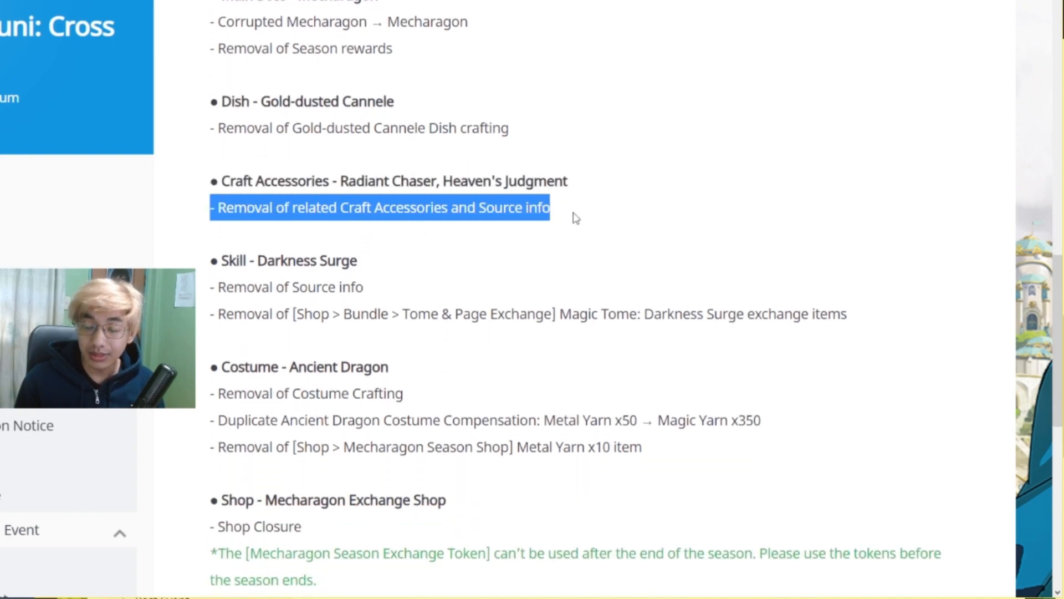
{"action": "left_click", "coordinate": [432, 170]}
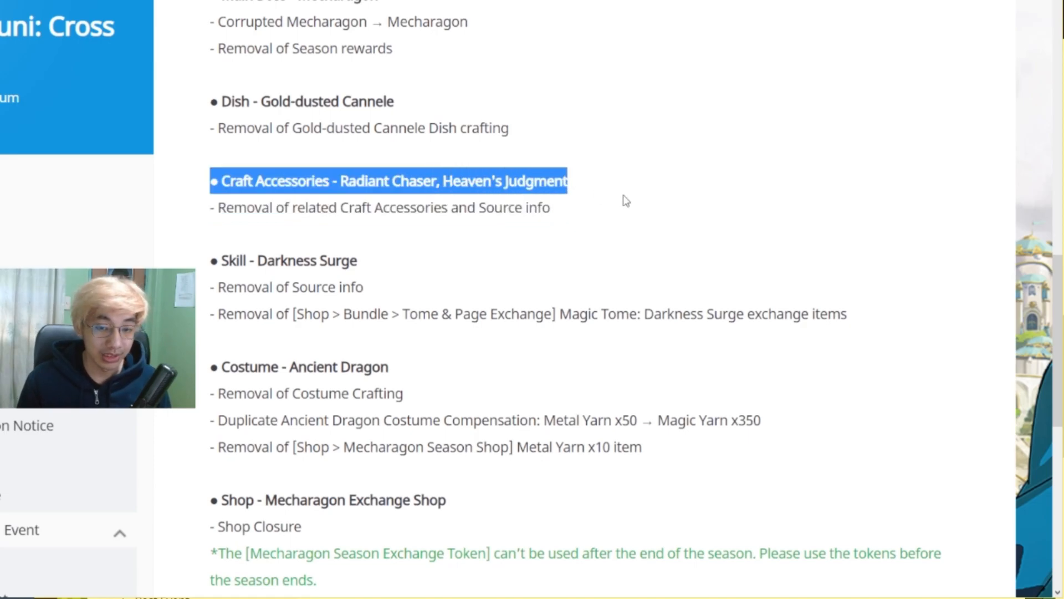
{"action": "mouse_move", "coordinate": [501, 298]}
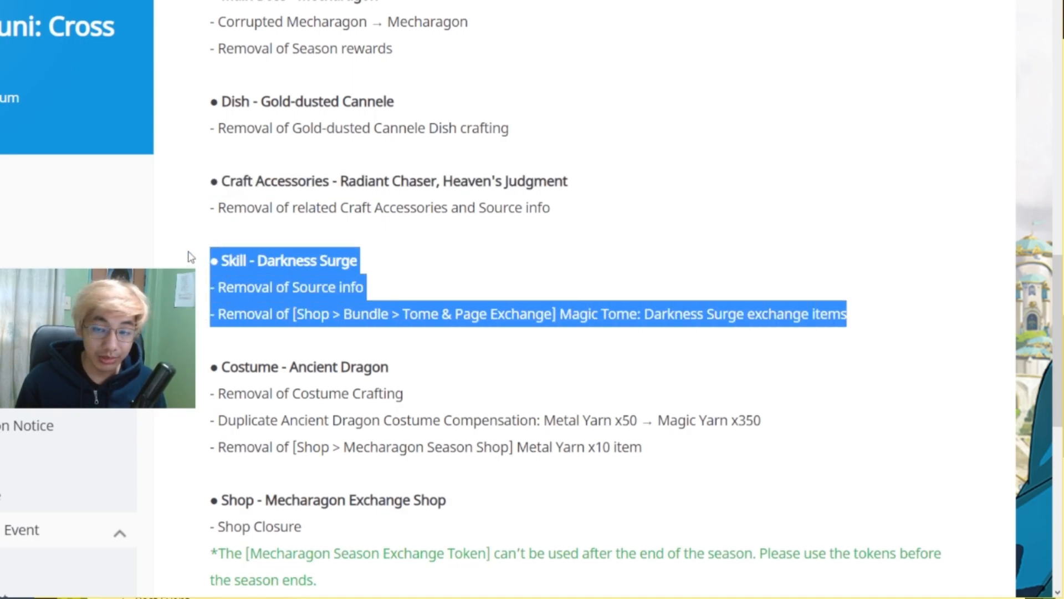
{"action": "scroll", "scroll_direction": "down", "scroll_amount": 3}
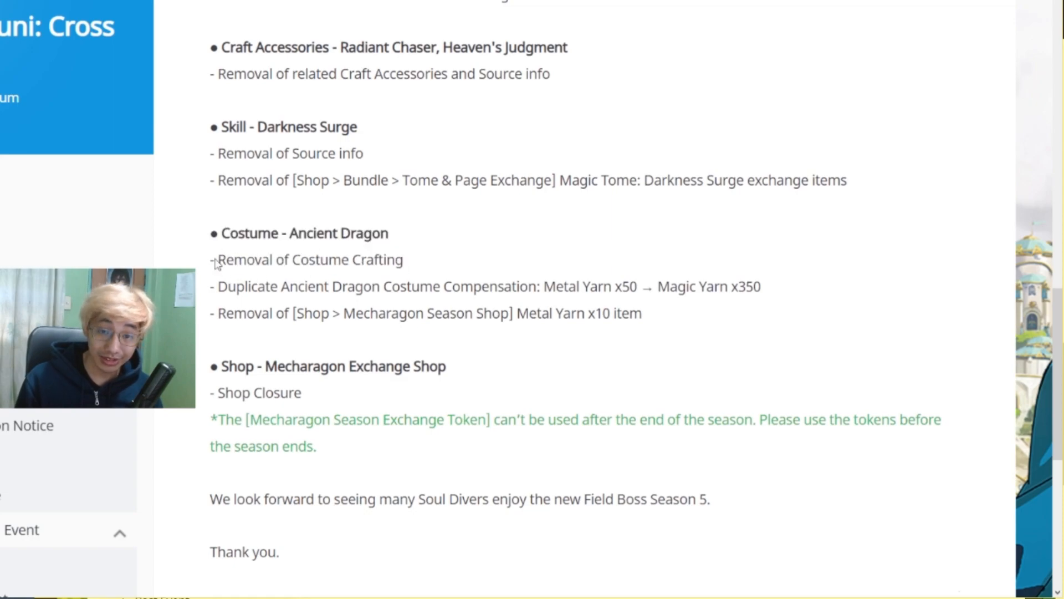
{"action": "mouse_move", "coordinate": [229, 235]}
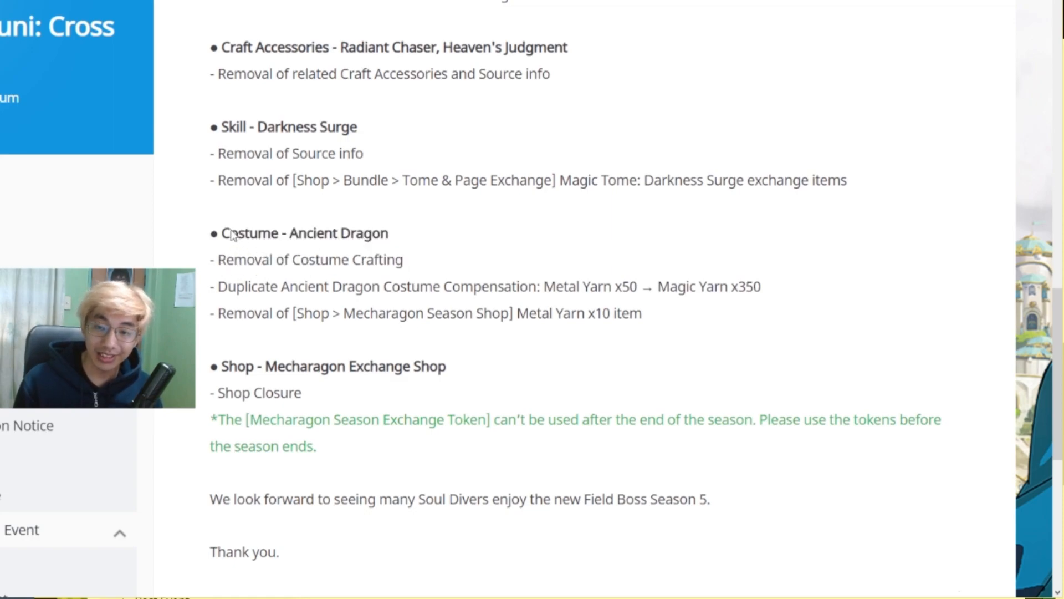
{"action": "mouse_move", "coordinate": [488, 238]}
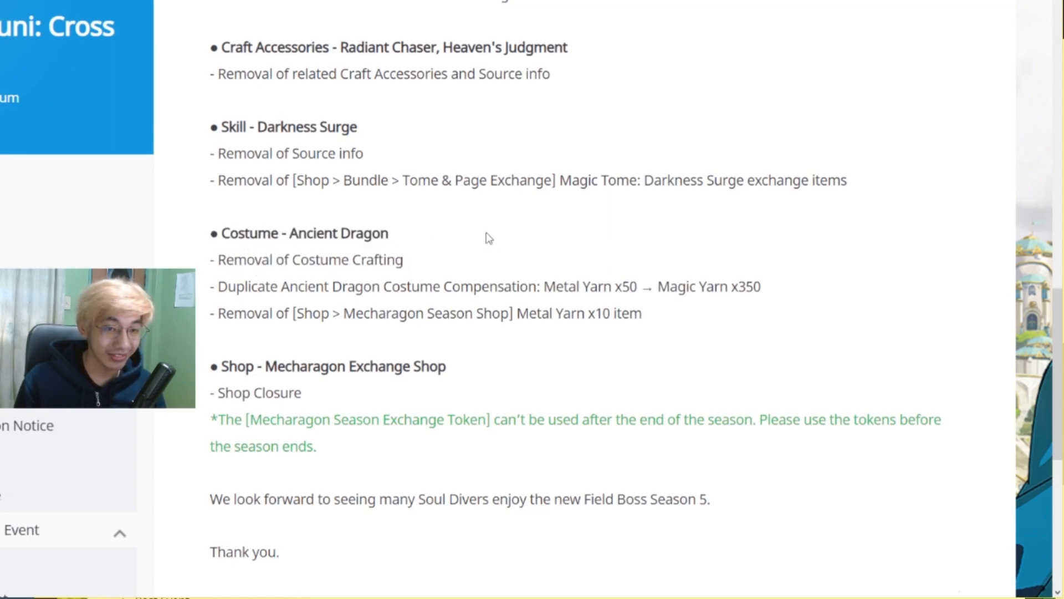
{"action": "mouse_move", "coordinate": [451, 228]}
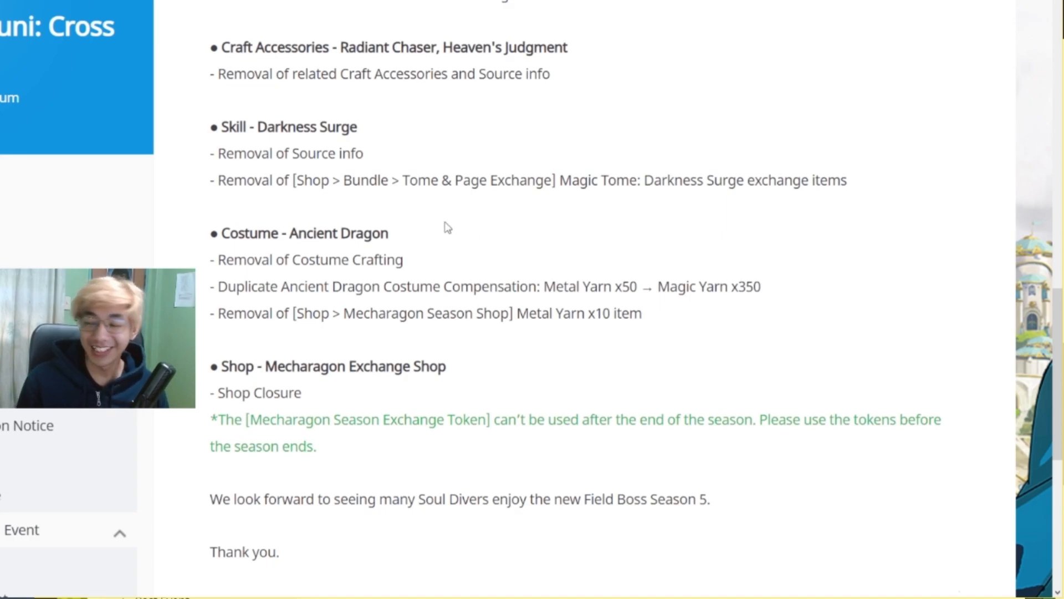
{"action": "mouse_move", "coordinate": [381, 304]}
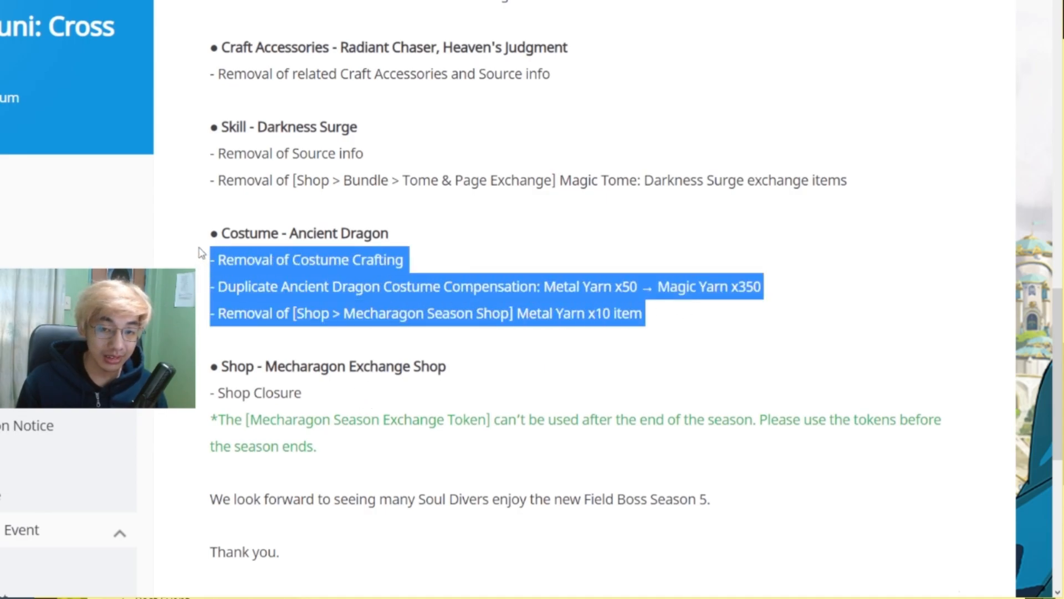
{"action": "left_click", "coordinate": [675, 261]}
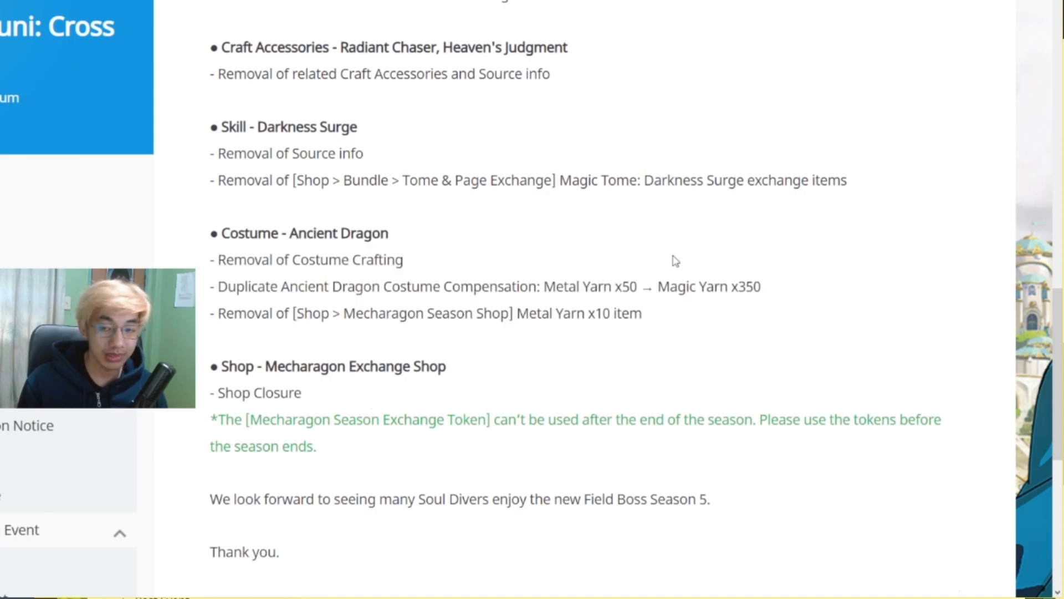
{"action": "mouse_move", "coordinate": [488, 207]}
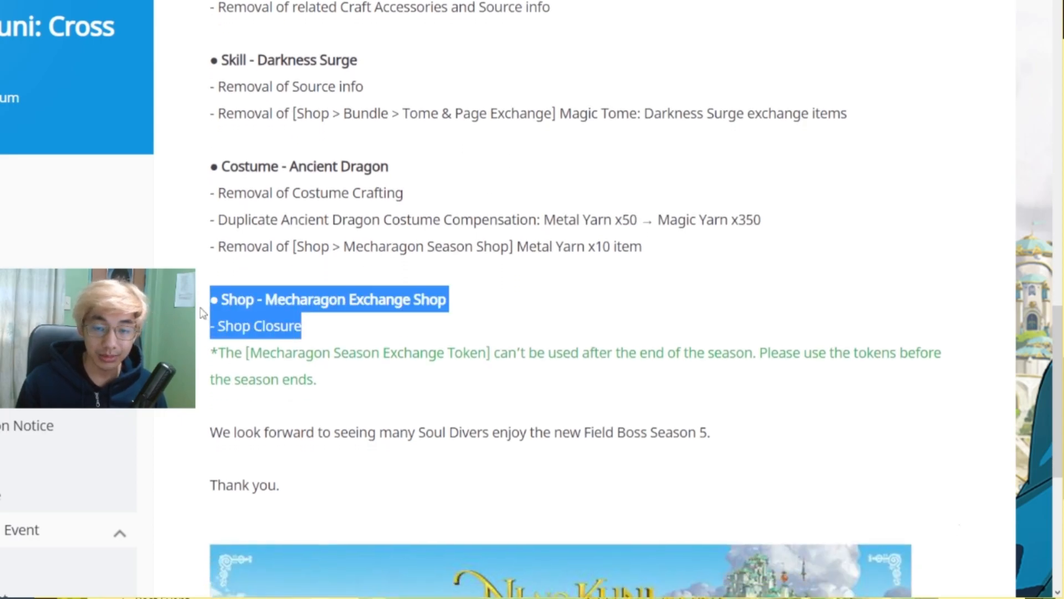
{"action": "scroll", "scroll_direction": "down", "scroll_amount": 3}
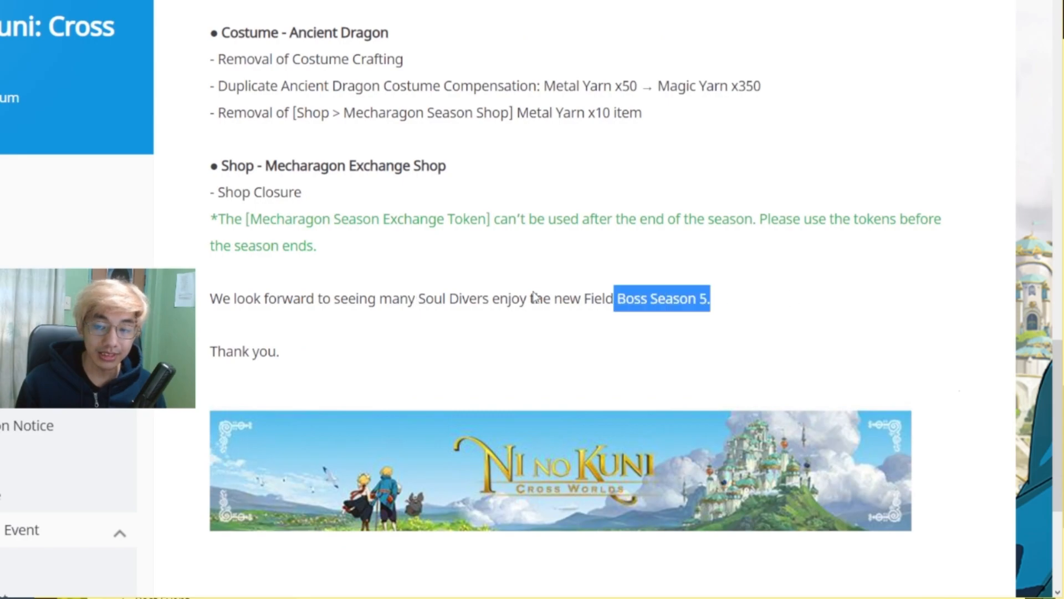
Highlight the Field Boss adjustment line about HP shared across all channels.
{"action": "scroll", "scroll_direction": "up", "scroll_amount": 3}
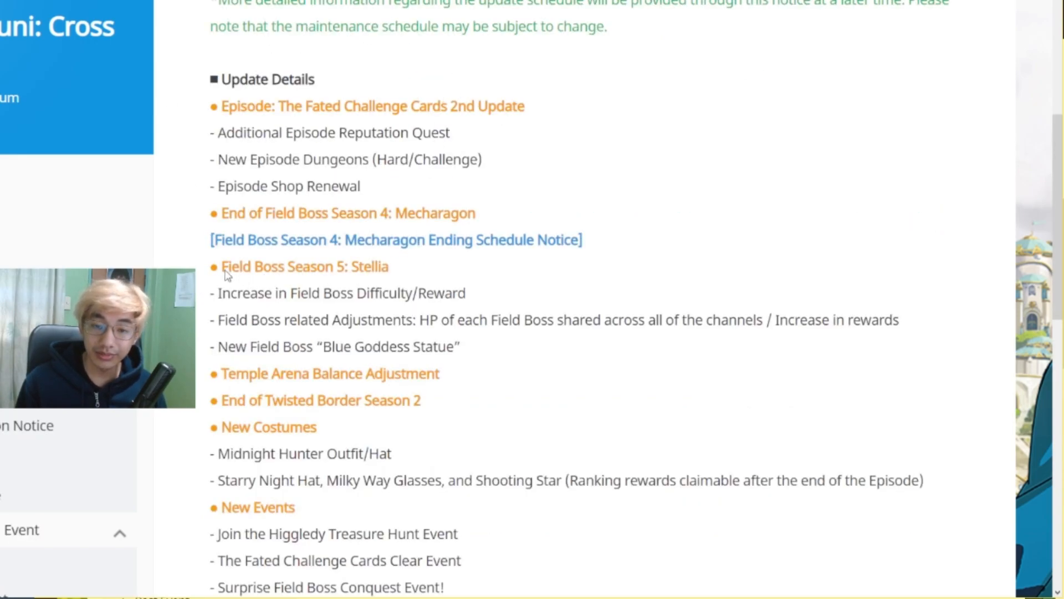
{"action": "mouse_move", "coordinate": [409, 277]}
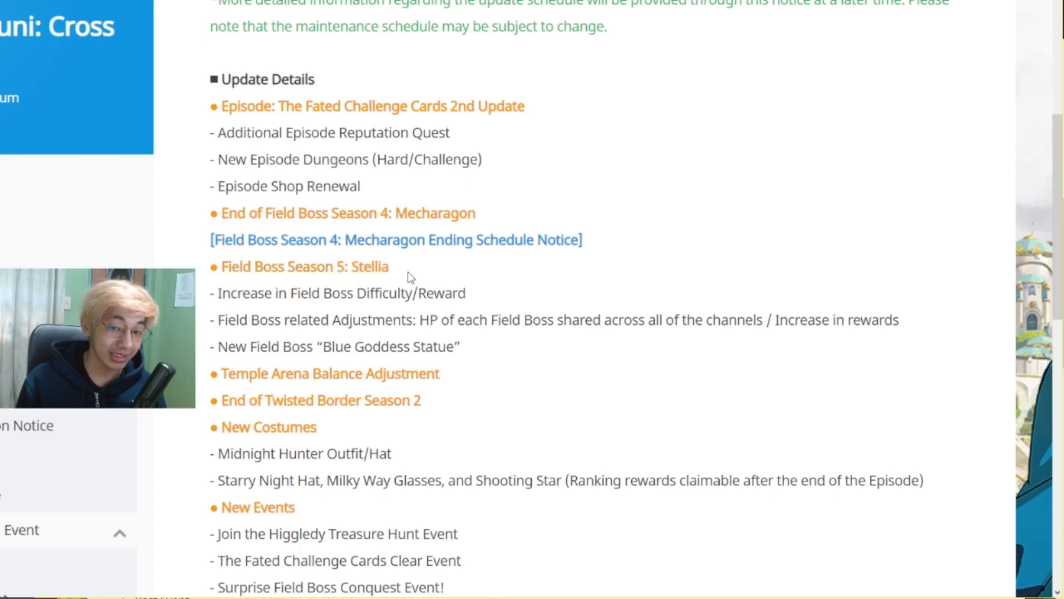
{"action": "mouse_move", "coordinate": [423, 262]}
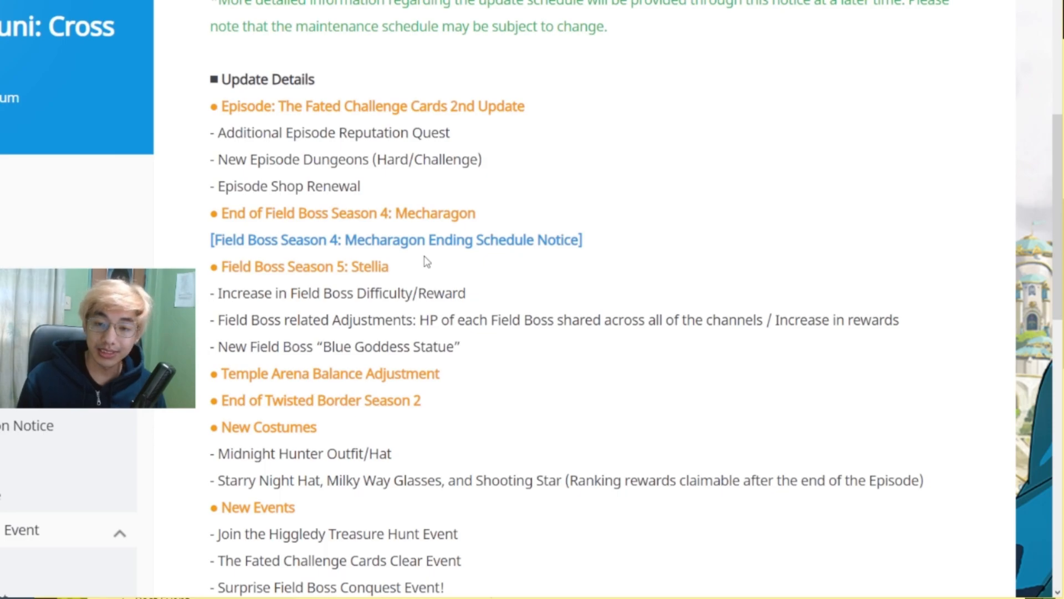
{"action": "double_click", "coordinate": [337, 292]}
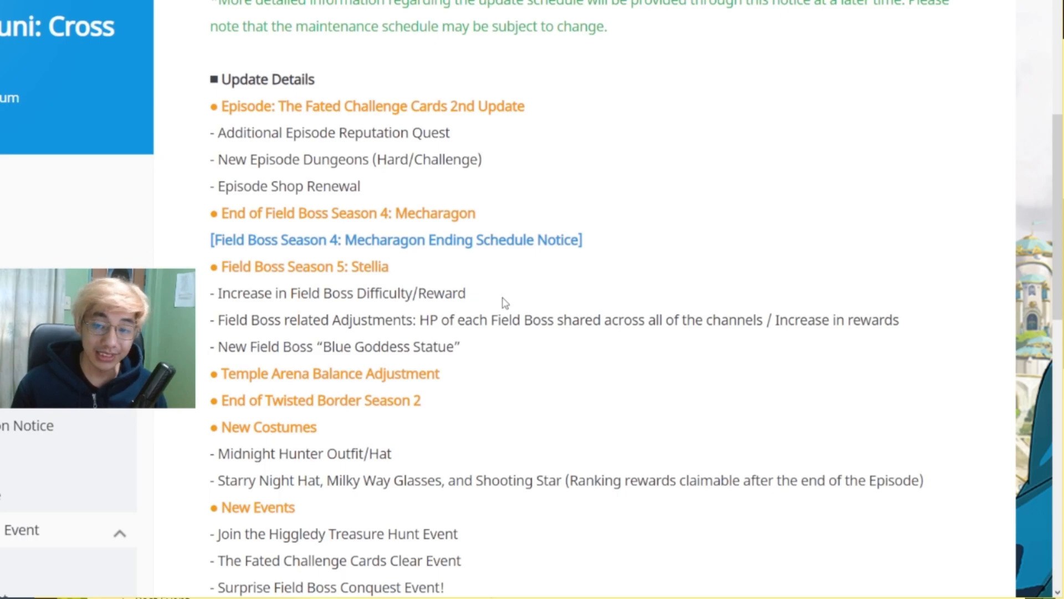
{"action": "mouse_move", "coordinate": [428, 326]}
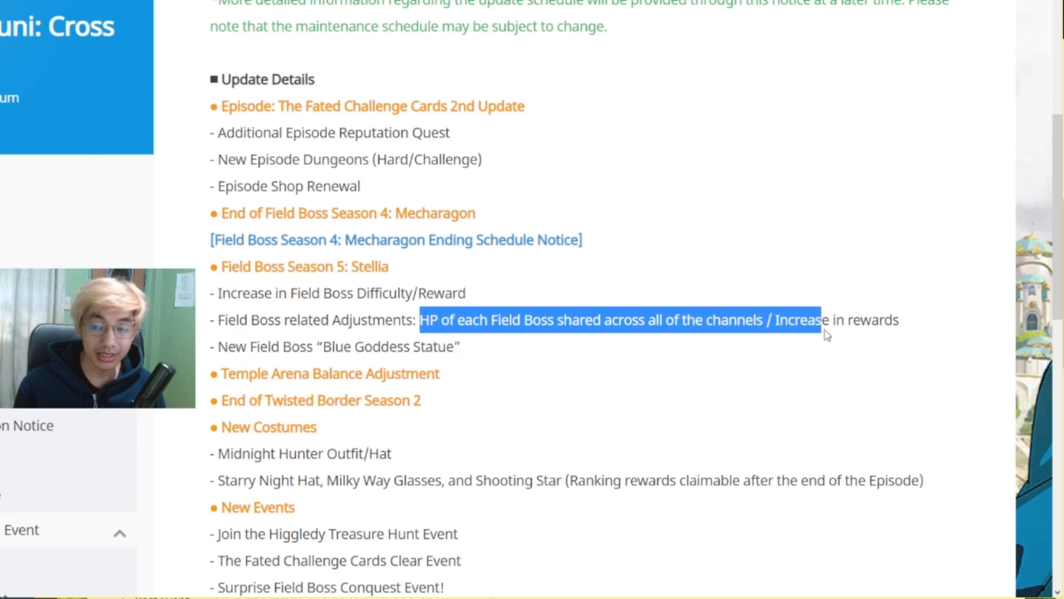
{"action": "mouse_move", "coordinate": [818, 329]}
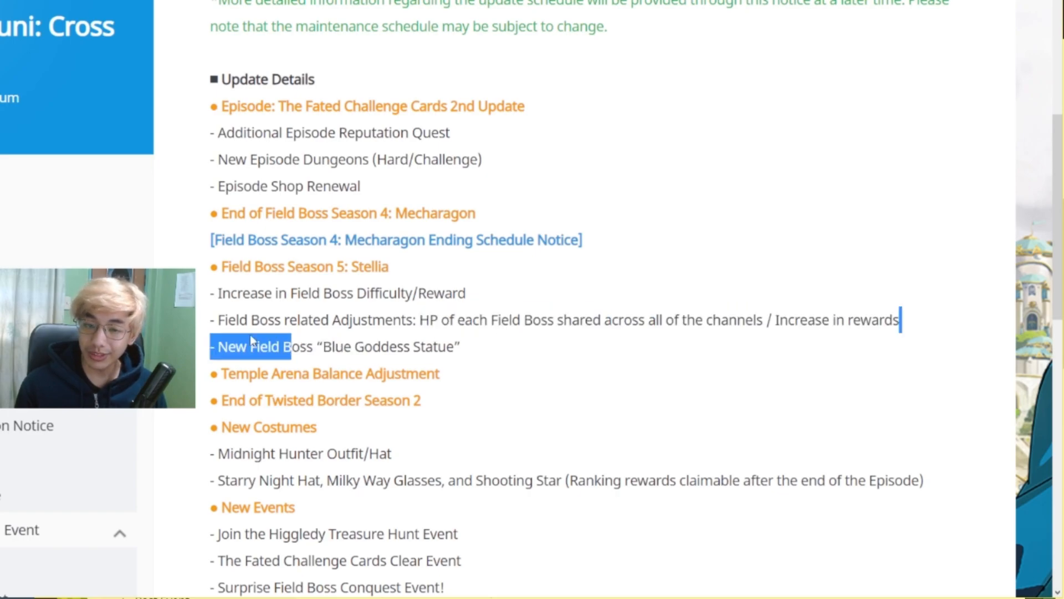
{"action": "left_click", "coordinate": [566, 343]}
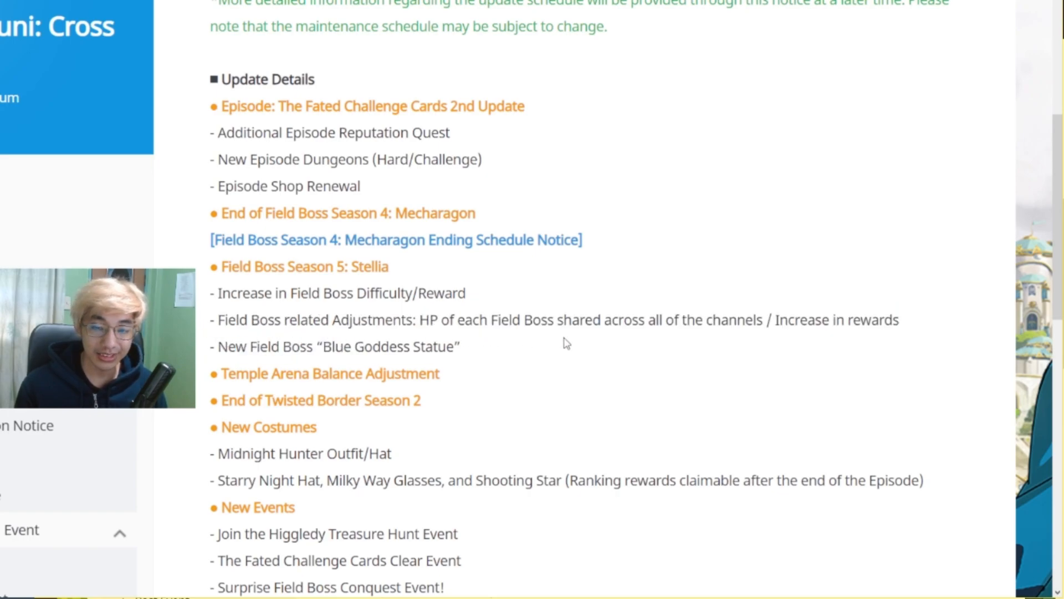
{"action": "mouse_move", "coordinate": [548, 330]}
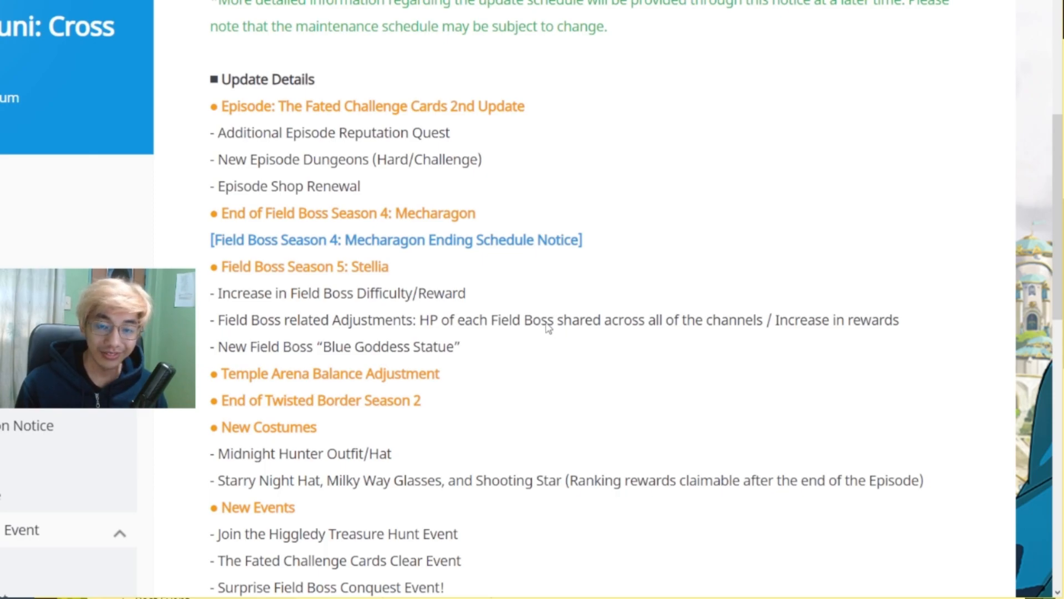
{"action": "mouse_move", "coordinate": [206, 351]}
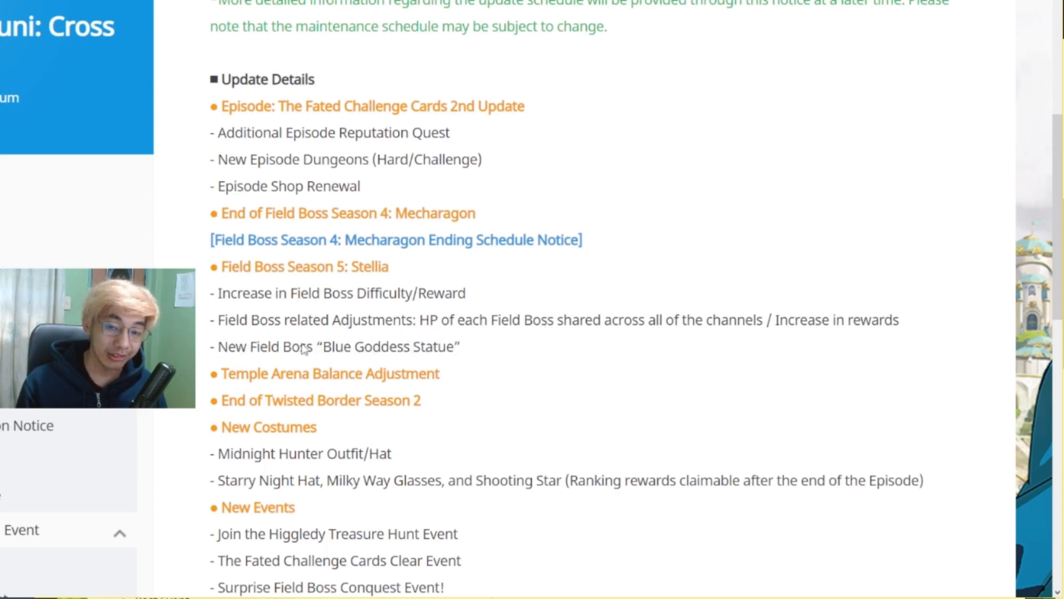
{"action": "mouse_move", "coordinate": [479, 353]}
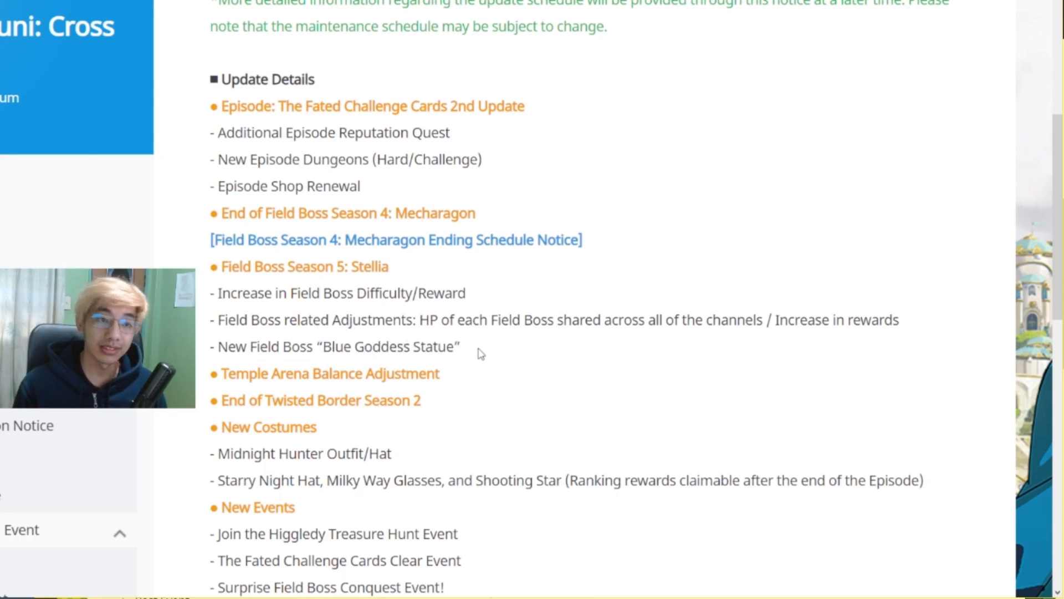
{"action": "double_click", "coordinate": [390, 345]}
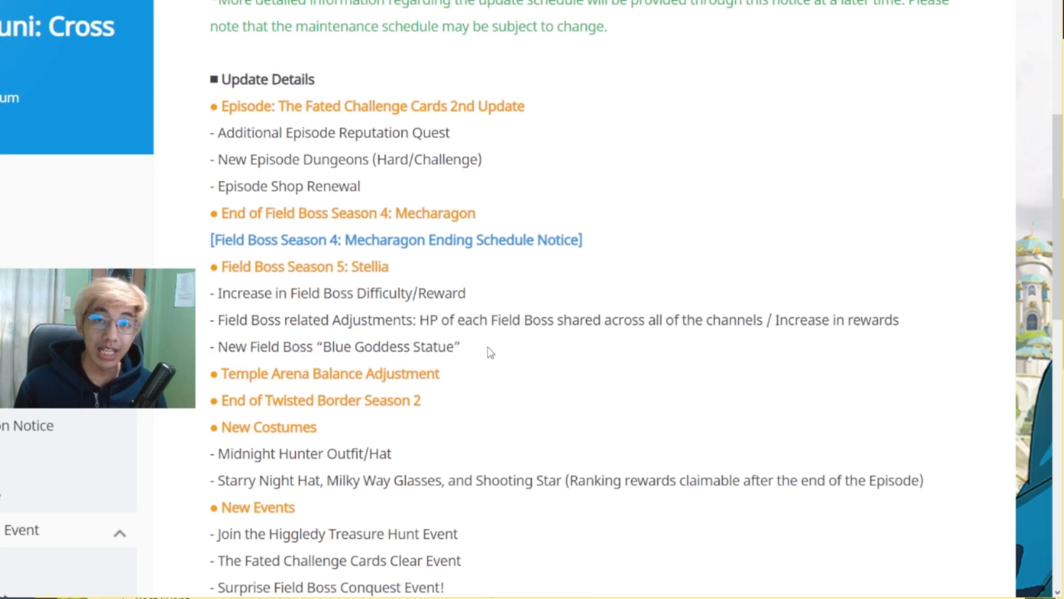
{"action": "mouse_move", "coordinate": [523, 344]}
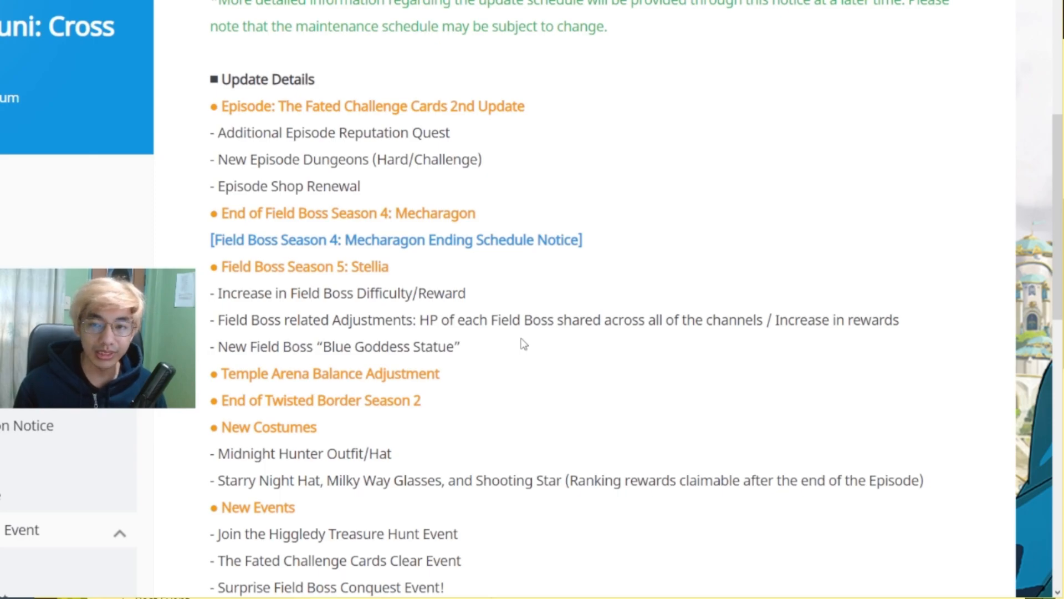
{"action": "mouse_move", "coordinate": [521, 359]}
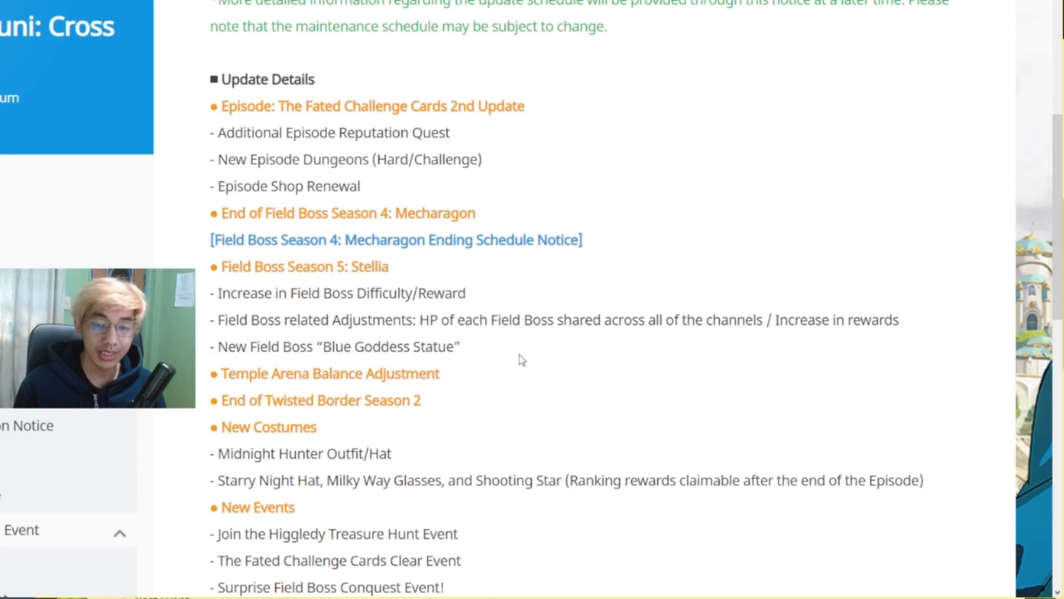
{"action": "mouse_move", "coordinate": [479, 355]}
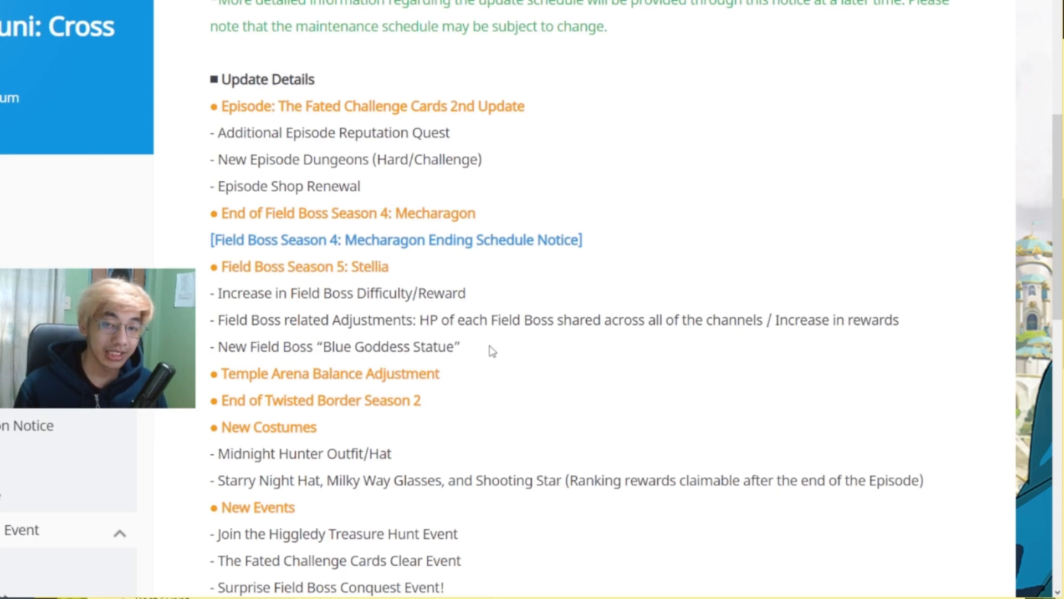
{"action": "mouse_move", "coordinate": [509, 348]}
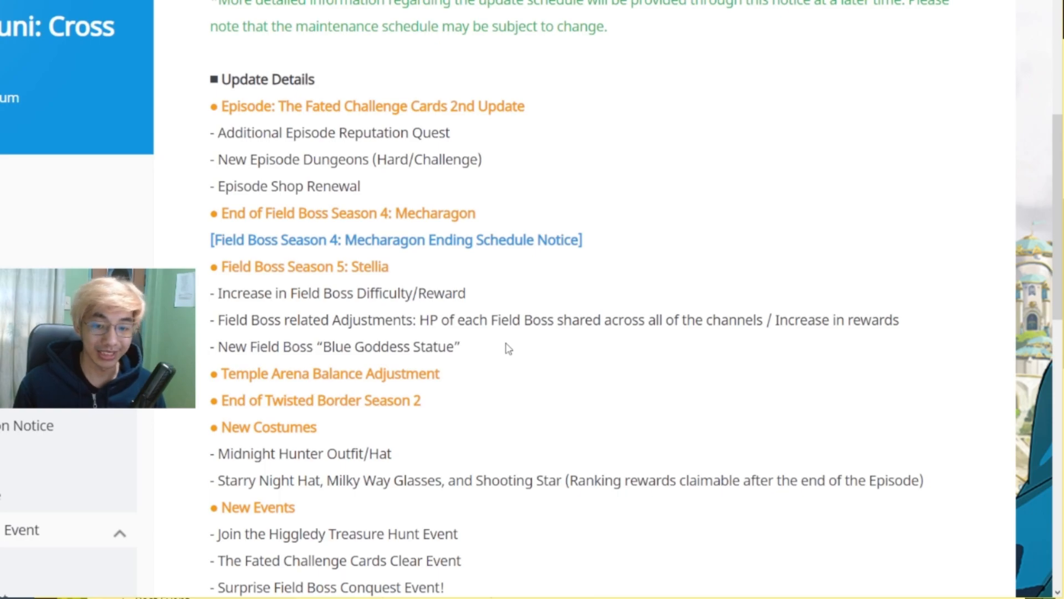
{"action": "mouse_move", "coordinate": [518, 318]}
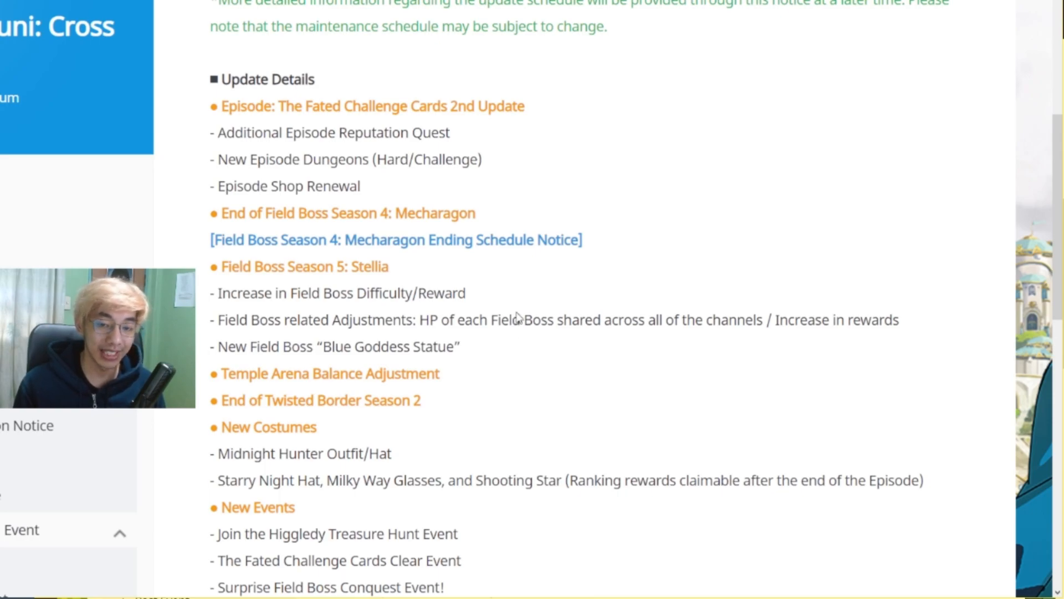
{"action": "mouse_move", "coordinate": [479, 306]}
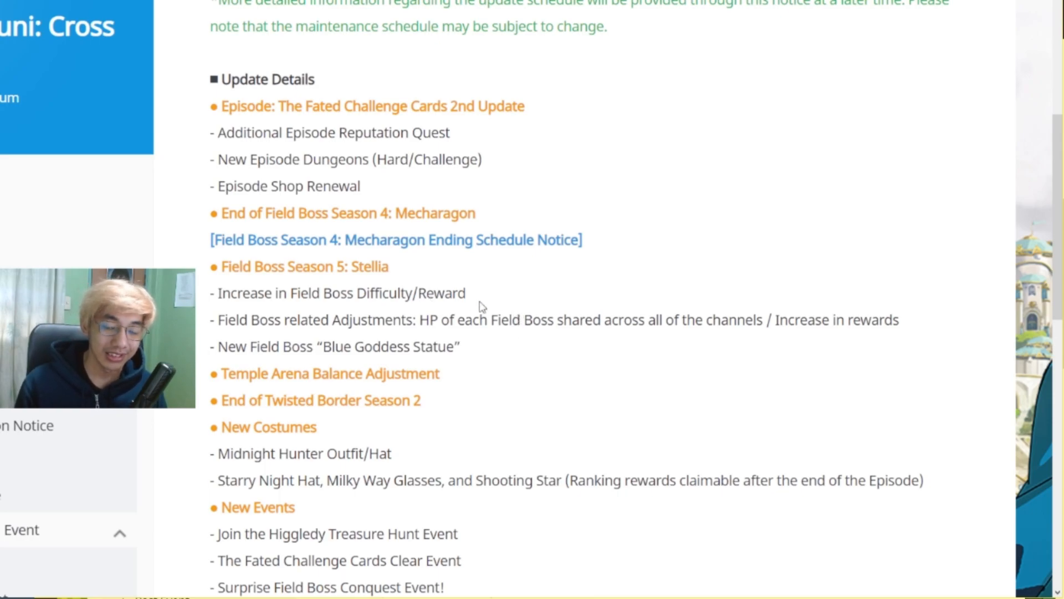
Highlight End of Twisted Border Season 2, clear it, and read on to the End of Sale bundles.
{"action": "scroll", "scroll_direction": "down", "scroll_amount": 3}
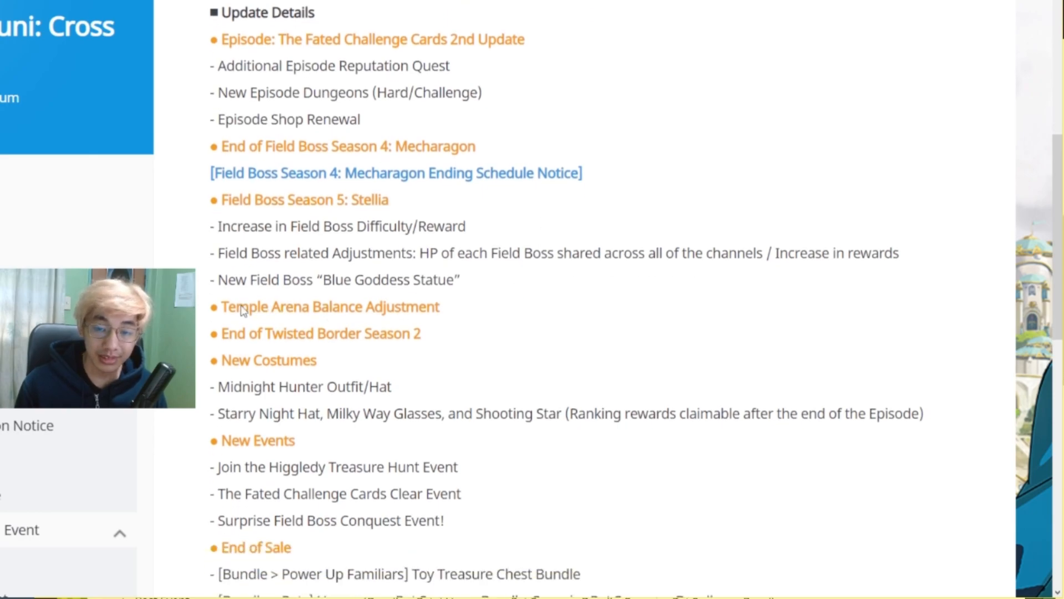
{"action": "mouse_move", "coordinate": [464, 309]}
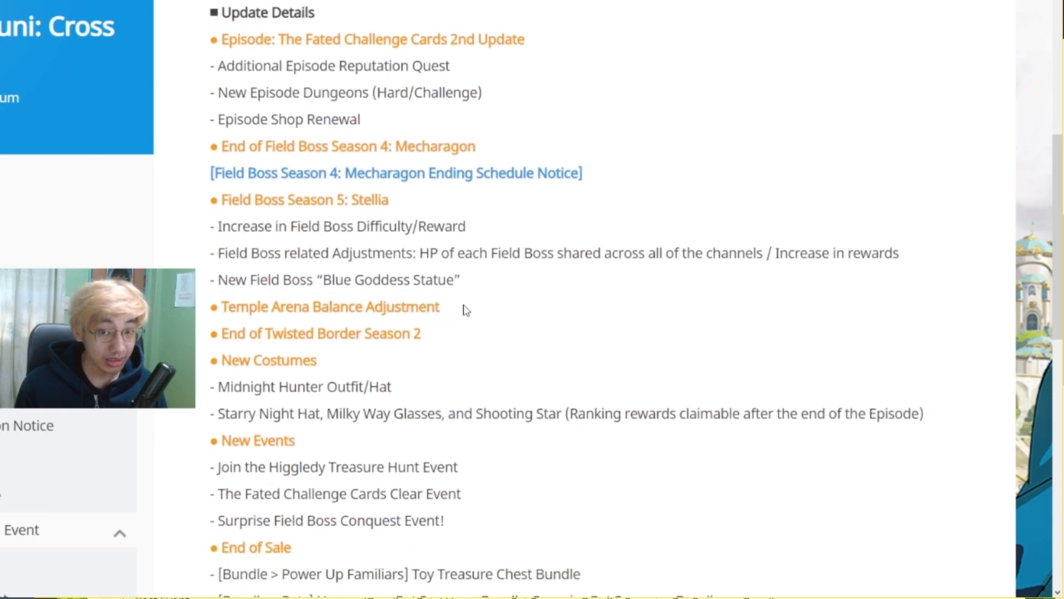
{"action": "mouse_move", "coordinate": [216, 310]}
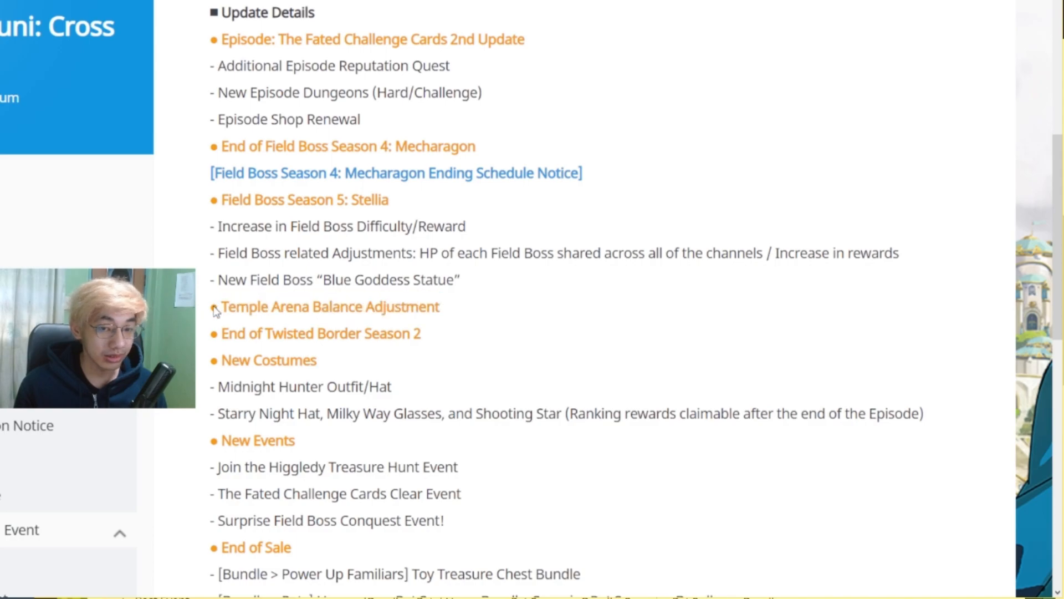
{"action": "mouse_move", "coordinate": [459, 313]}
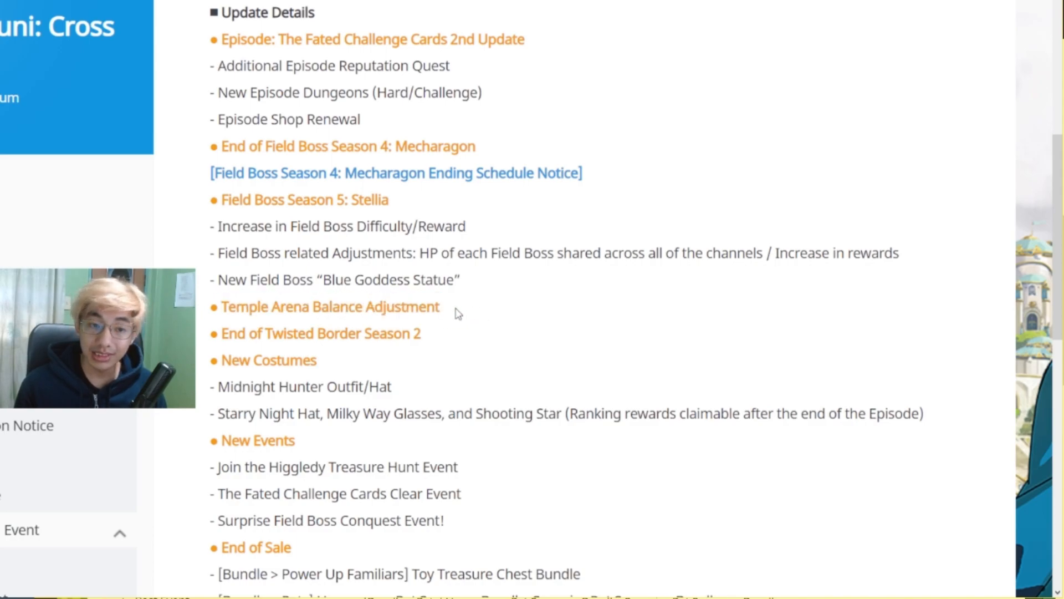
{"action": "scroll", "scroll_direction": "up", "scroll_amount": 3}
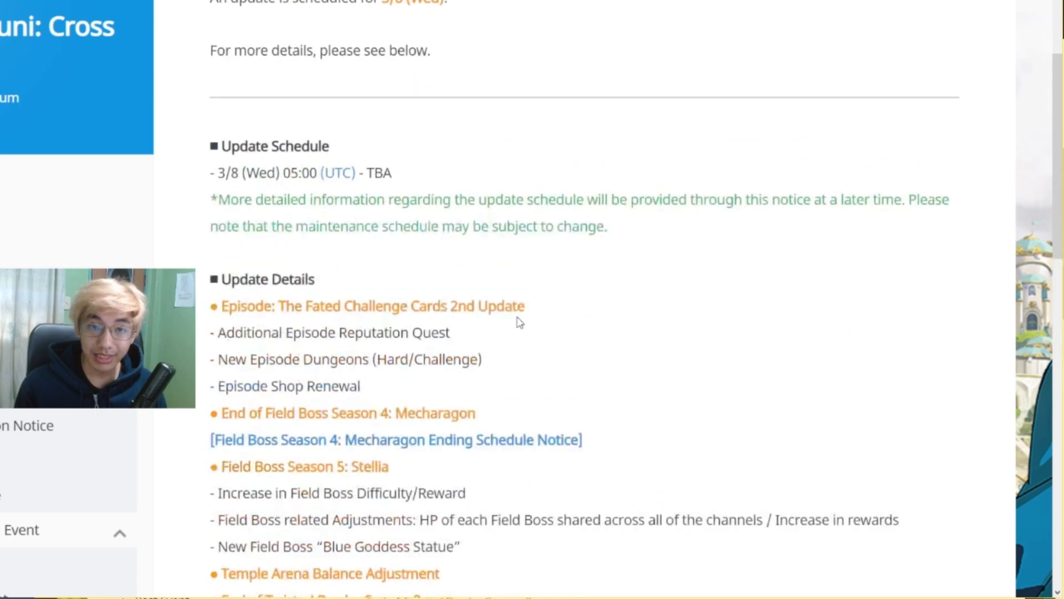
{"action": "scroll", "scroll_direction": "down", "scroll_amount": 3}
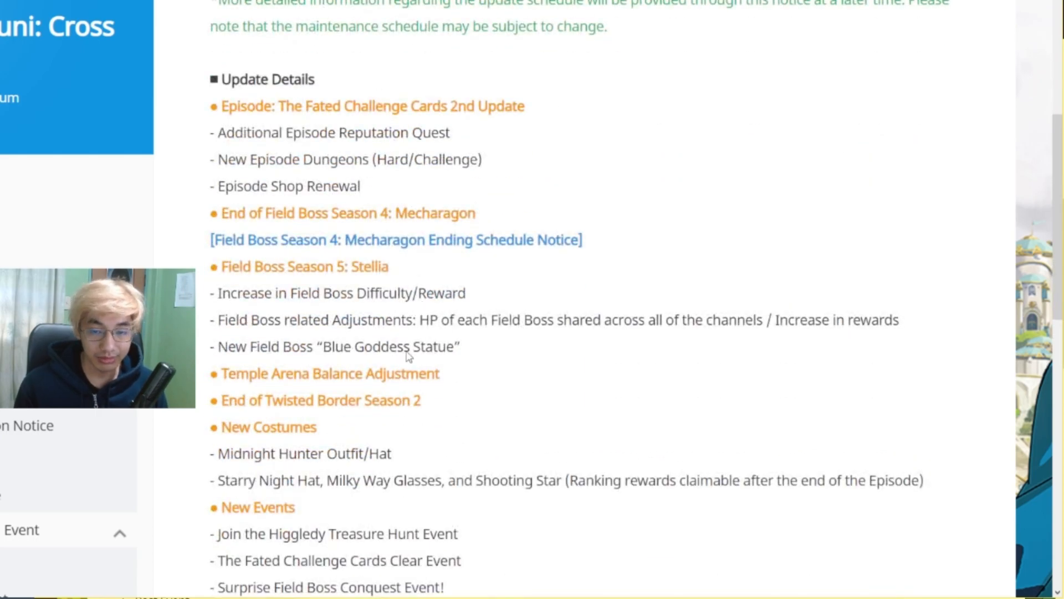
{"action": "mouse_move", "coordinate": [409, 346]}
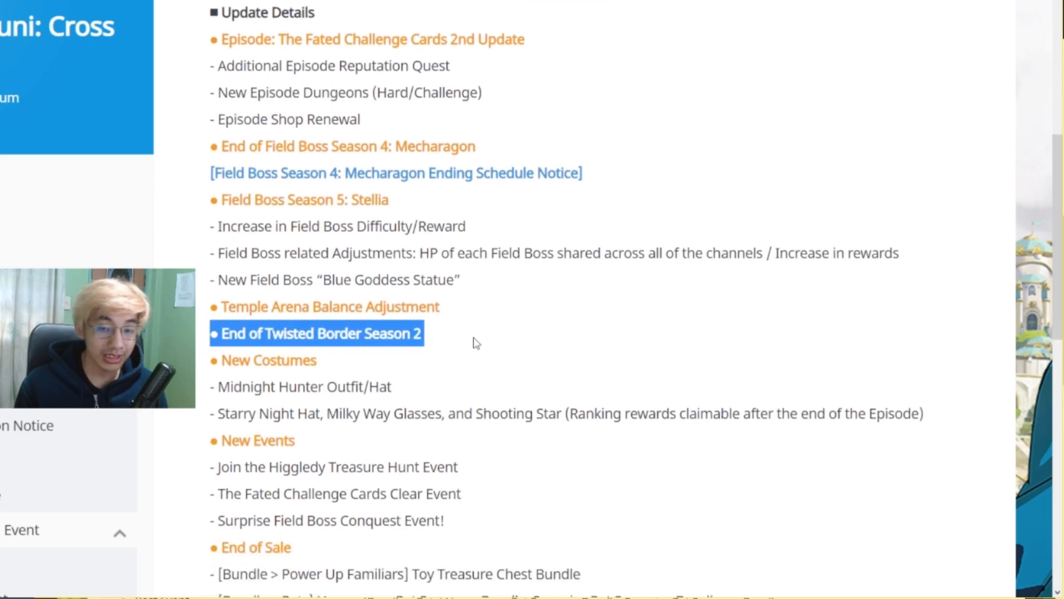
{"action": "left_click", "coordinate": [476, 342]}
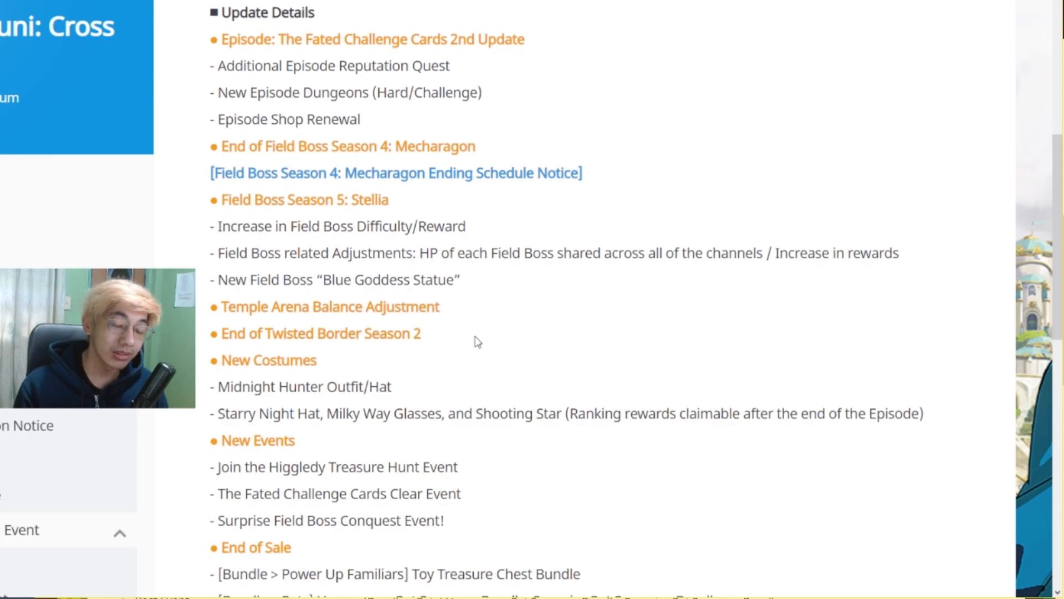
{"action": "mouse_move", "coordinate": [464, 338]}
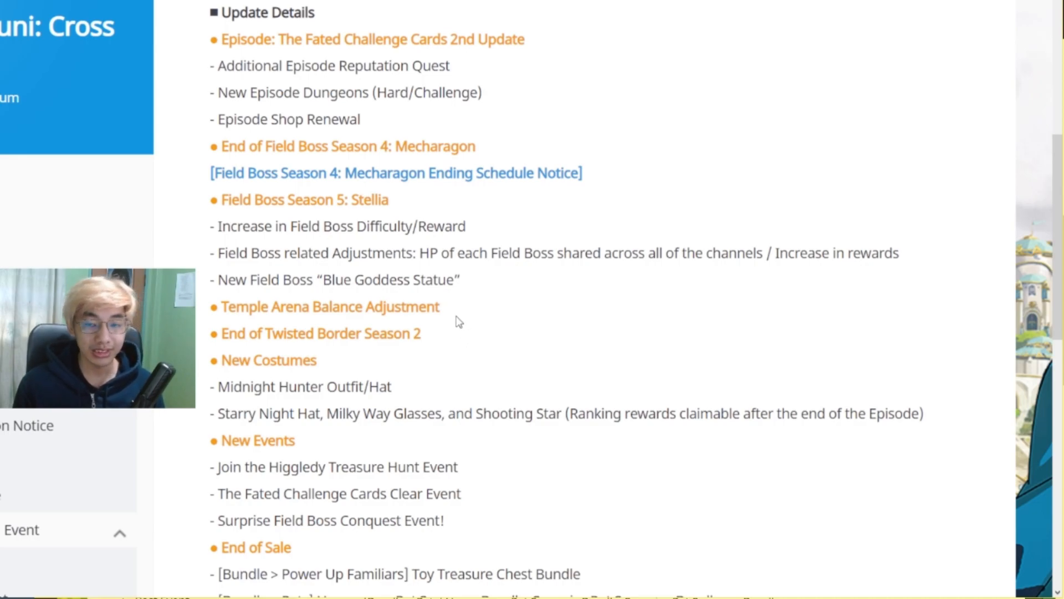
{"action": "scroll", "scroll_direction": "down", "scroll_amount": 3}
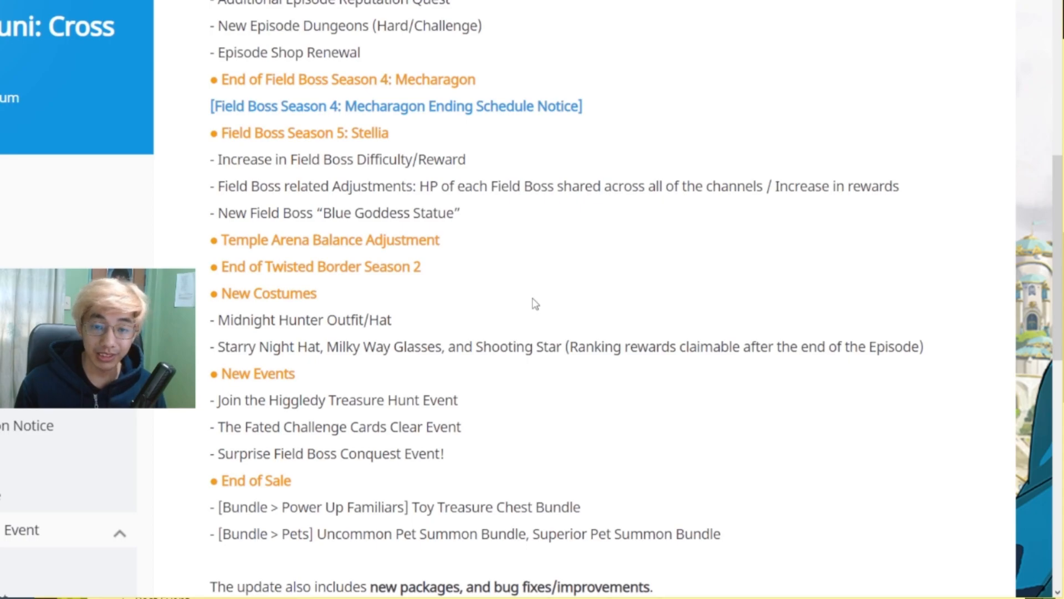
{"action": "mouse_move", "coordinate": [385, 316]}
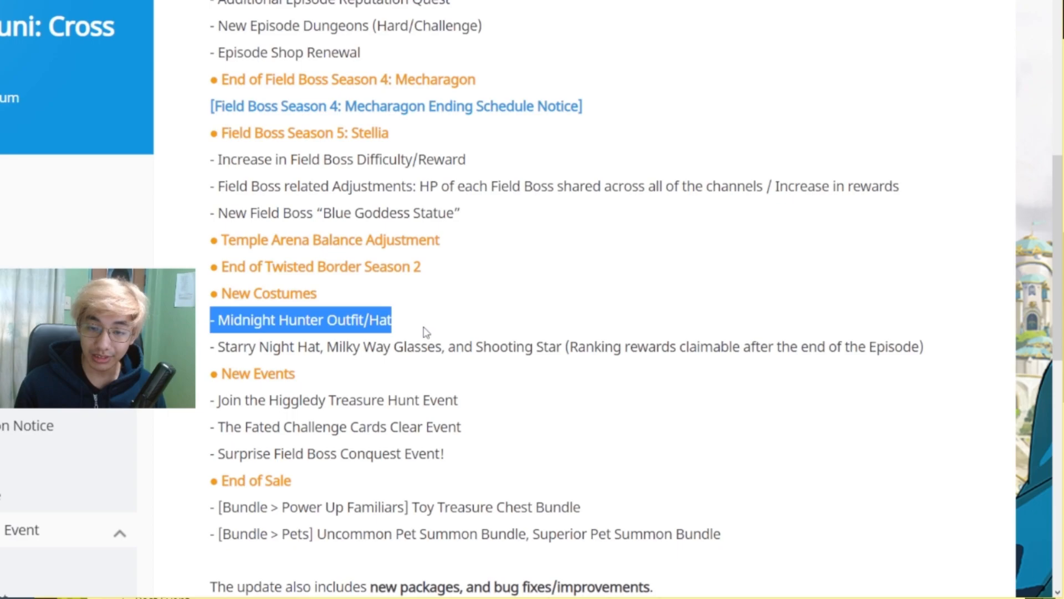
Clear the Midnight Hunter Outfit highlight, read down to the pet summon bundle line and clear its highlight.
{"action": "left_click", "coordinate": [421, 330]}
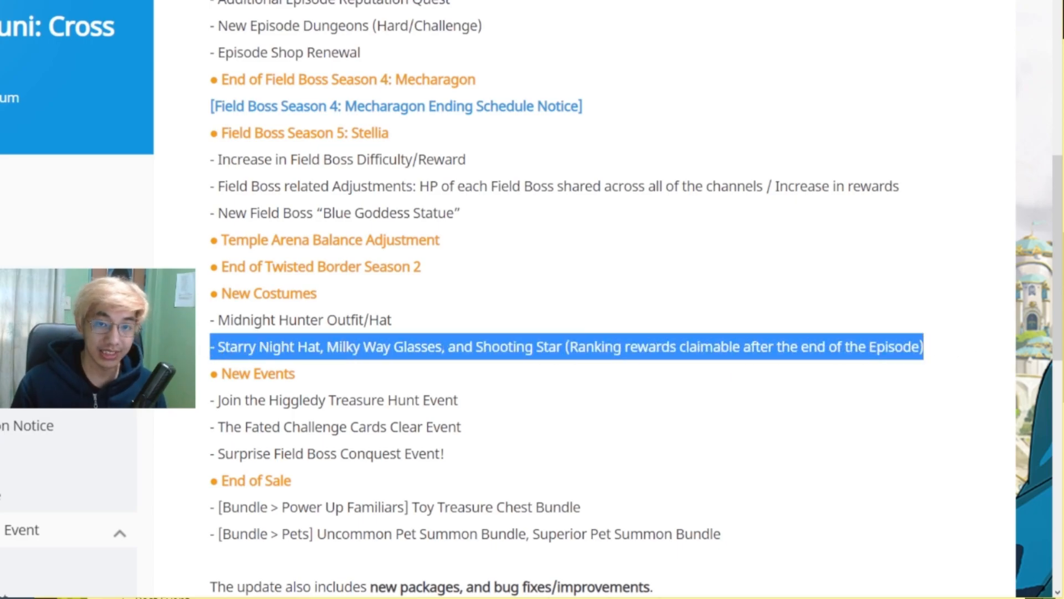
{"action": "scroll", "scroll_direction": "down", "scroll_amount": 3}
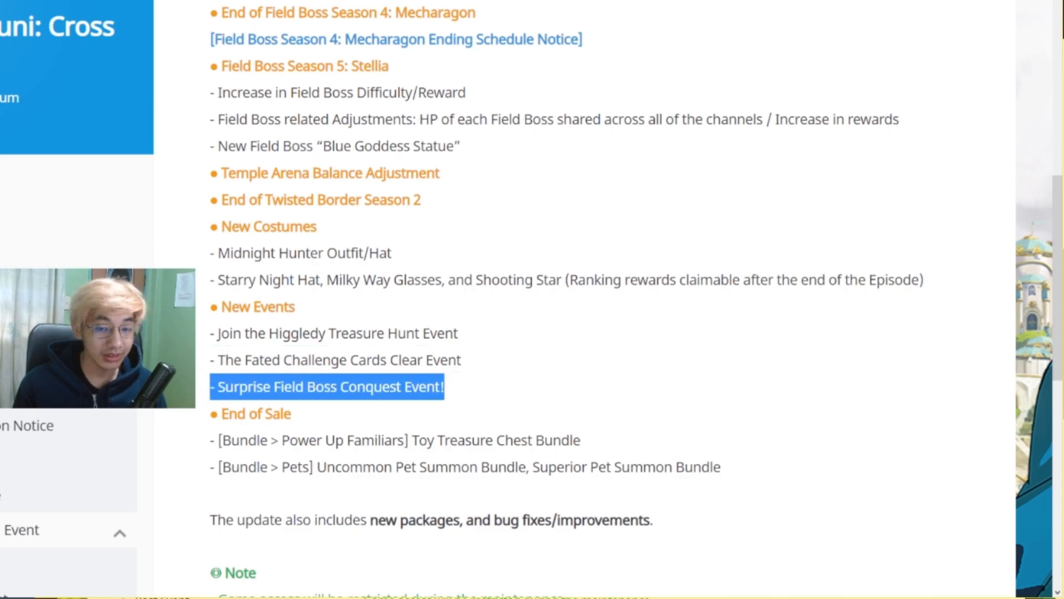
{"action": "mouse_move", "coordinate": [480, 387]}
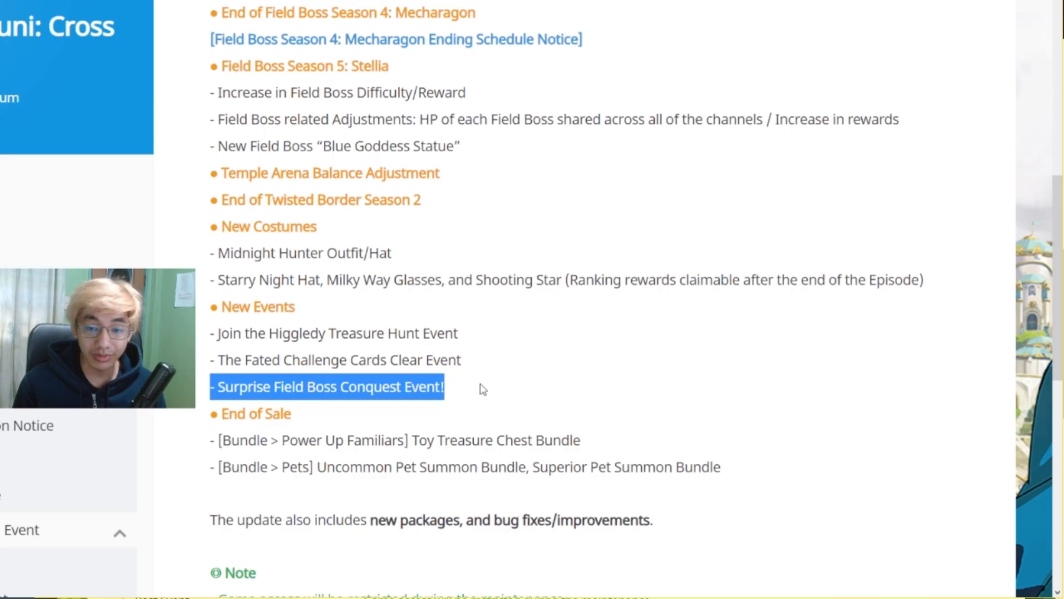
{"action": "scroll", "scroll_direction": "down", "scroll_amount": 3}
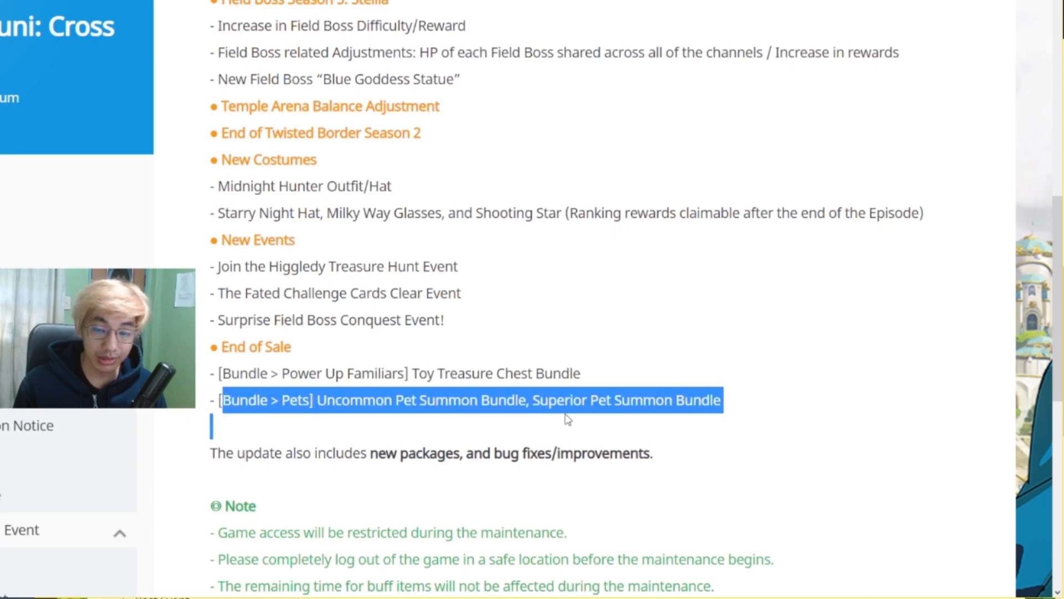
{"action": "left_click", "coordinate": [756, 405]}
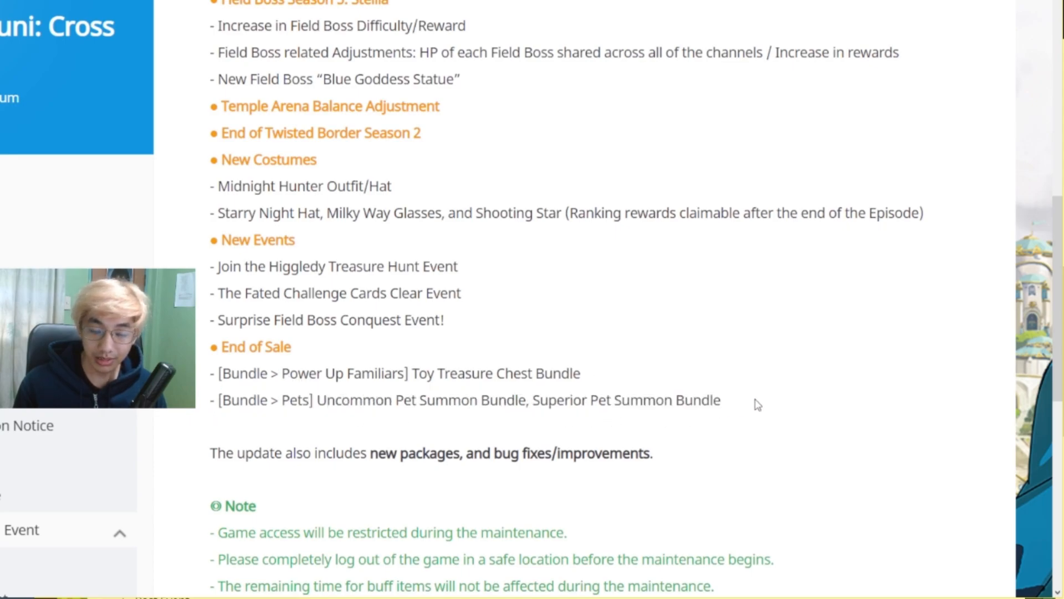
Scroll to the end of the notice and back up to the Update Details list.
{"action": "scroll", "scroll_direction": "down", "scroll_amount": 3}
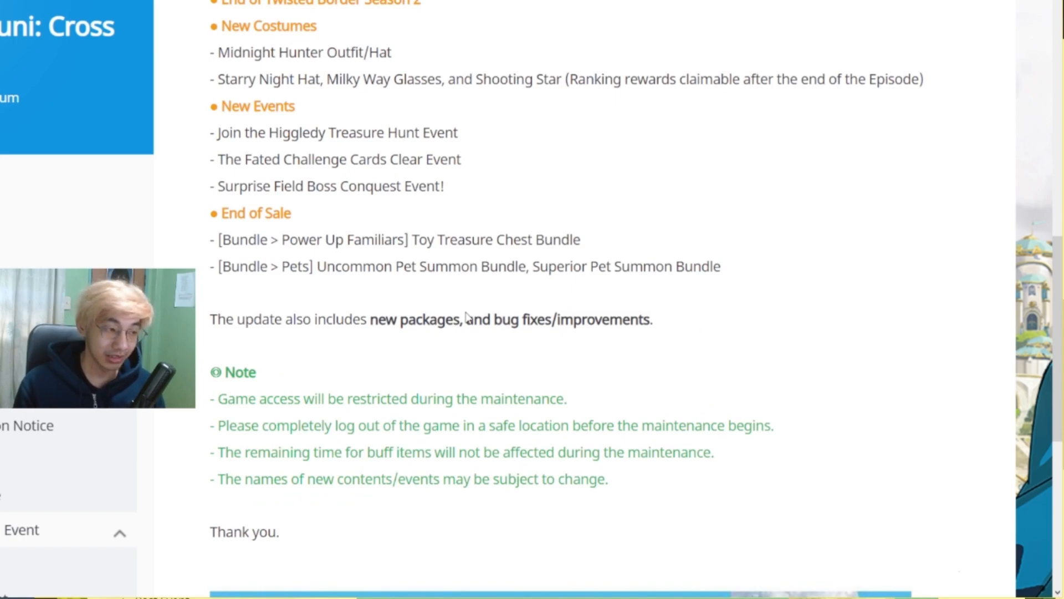
{"action": "mouse_move", "coordinate": [473, 302]}
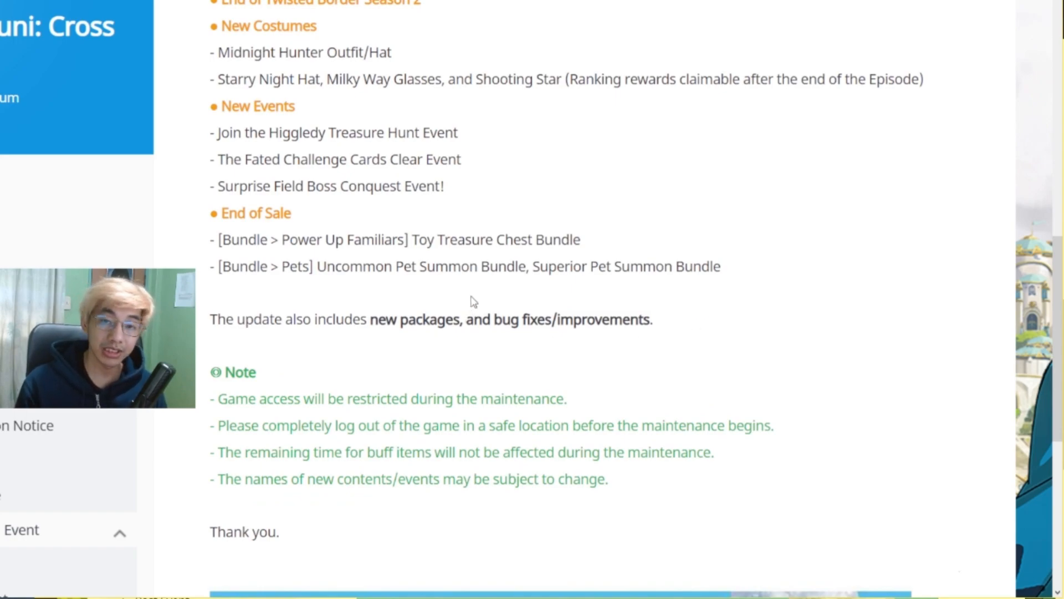
{"action": "scroll", "scroll_direction": "up", "scroll_amount": 3}
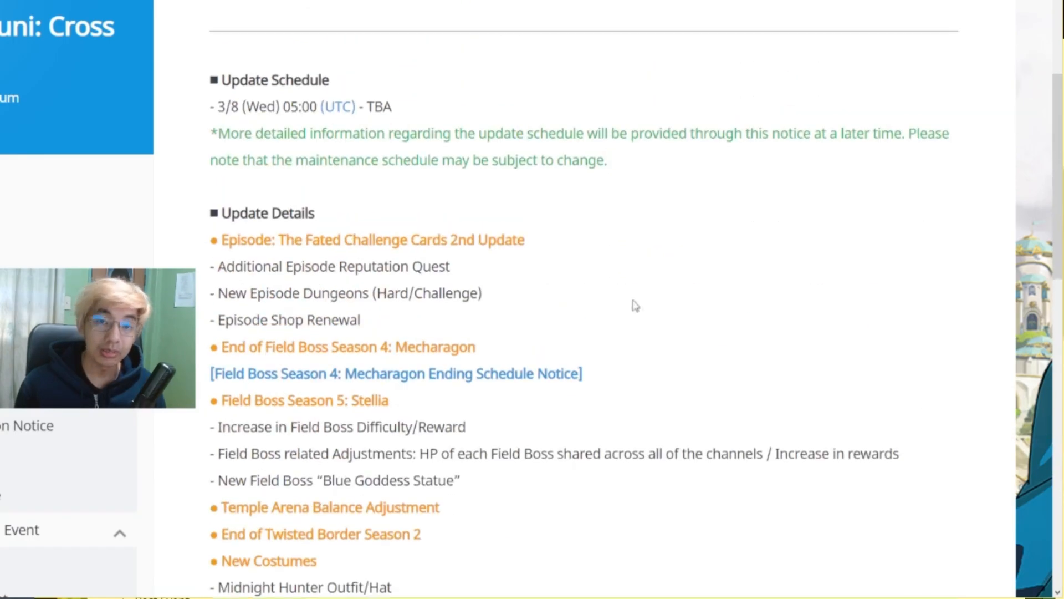
{"action": "scroll", "scroll_direction": "up", "scroll_amount": 3}
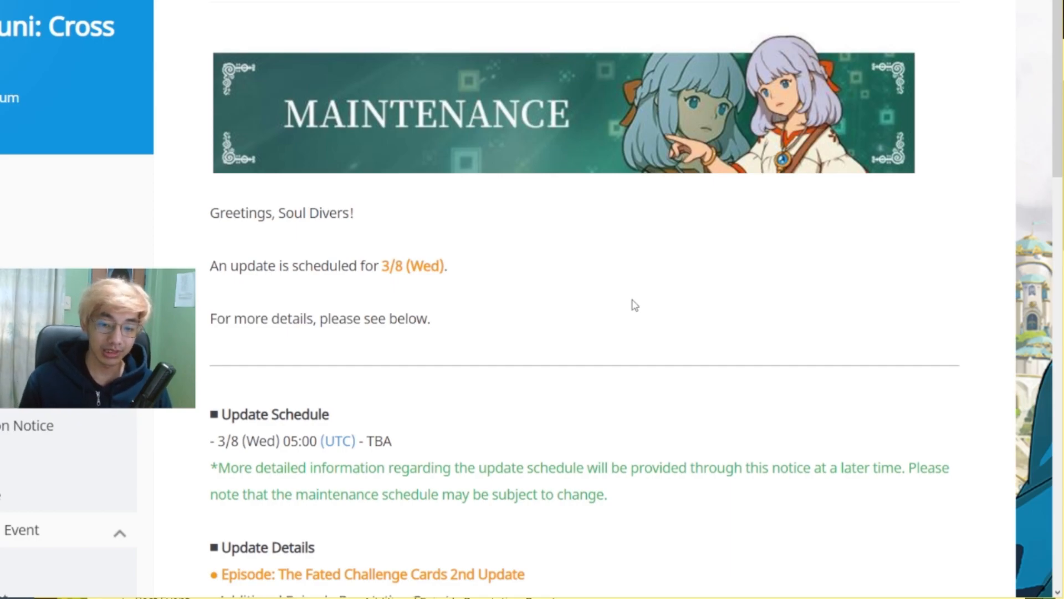
{"action": "scroll", "scroll_direction": "down", "scroll_amount": 3}
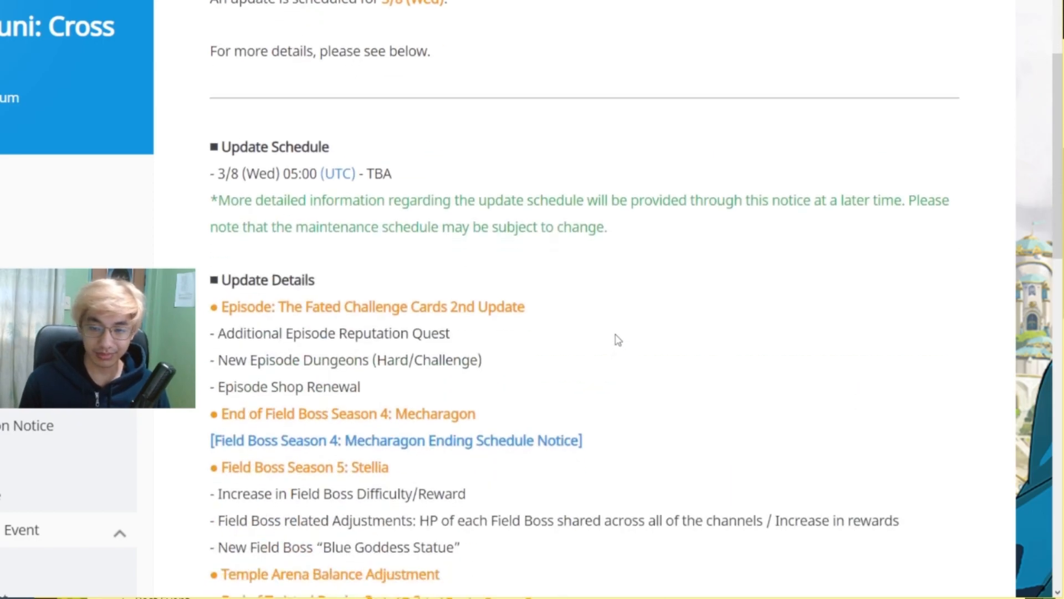
{"action": "mouse_move", "coordinate": [410, 337]}
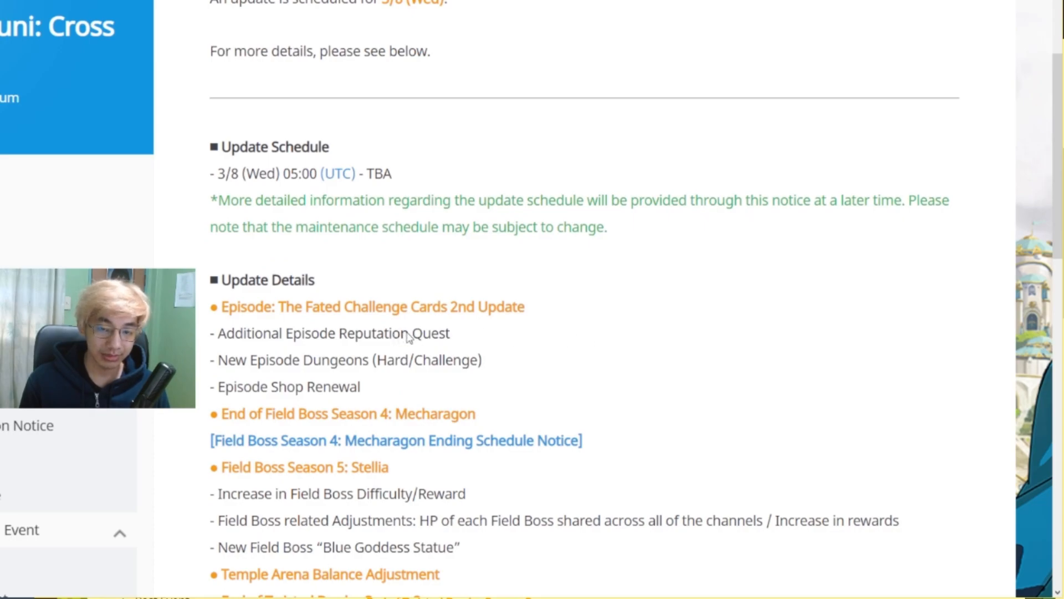
{"action": "scroll", "scroll_direction": "down", "scroll_amount": 3}
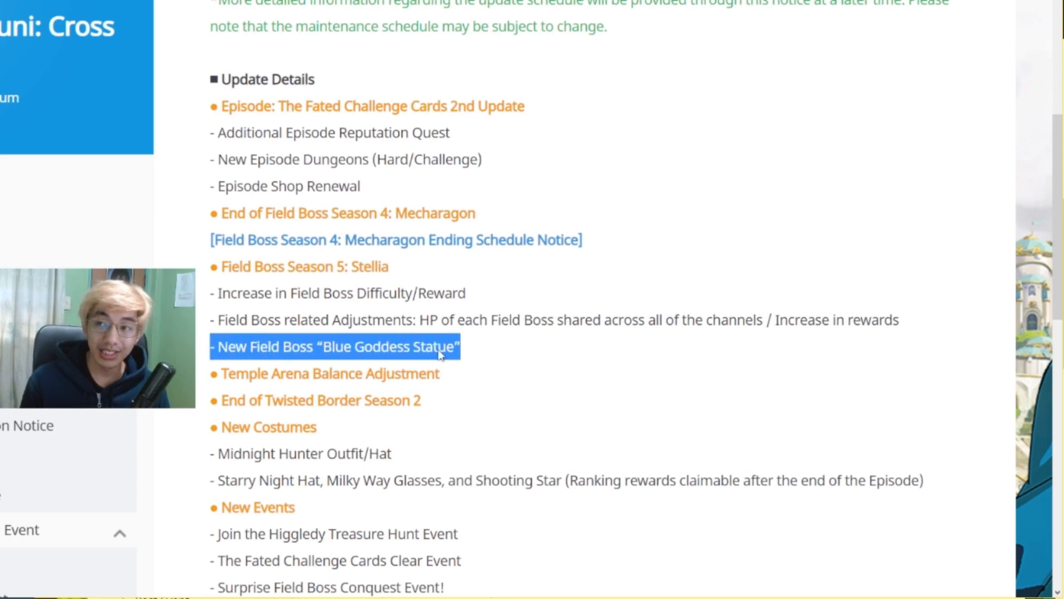
{"action": "mouse_move", "coordinate": [499, 359]}
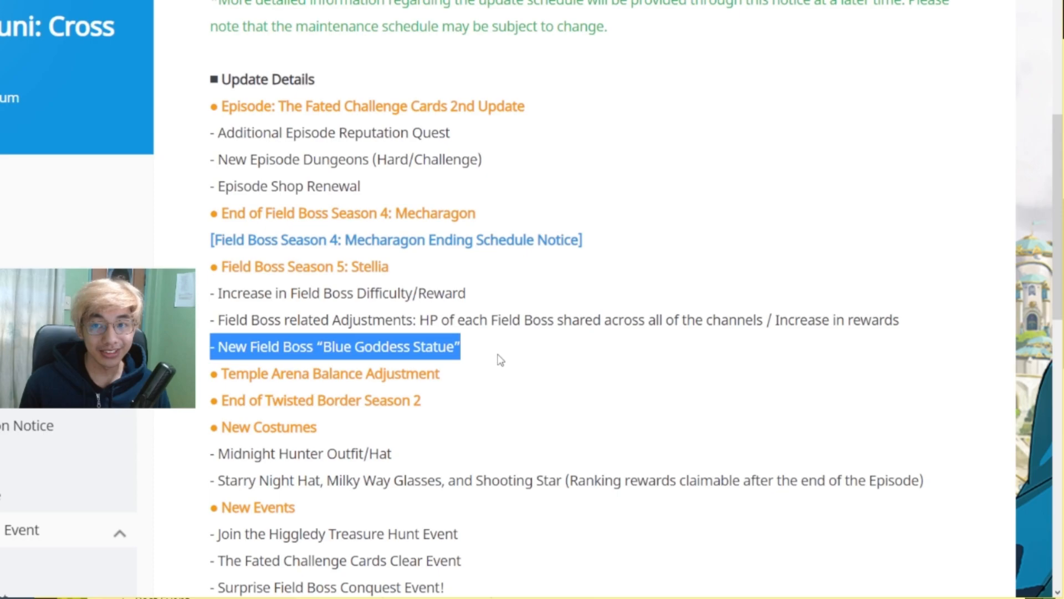
Clear the Blue Goddess Statue highlight, highlight the Temple Arena Balance Adjustment heading, then clear it.
{"action": "left_click", "coordinate": [500, 359]}
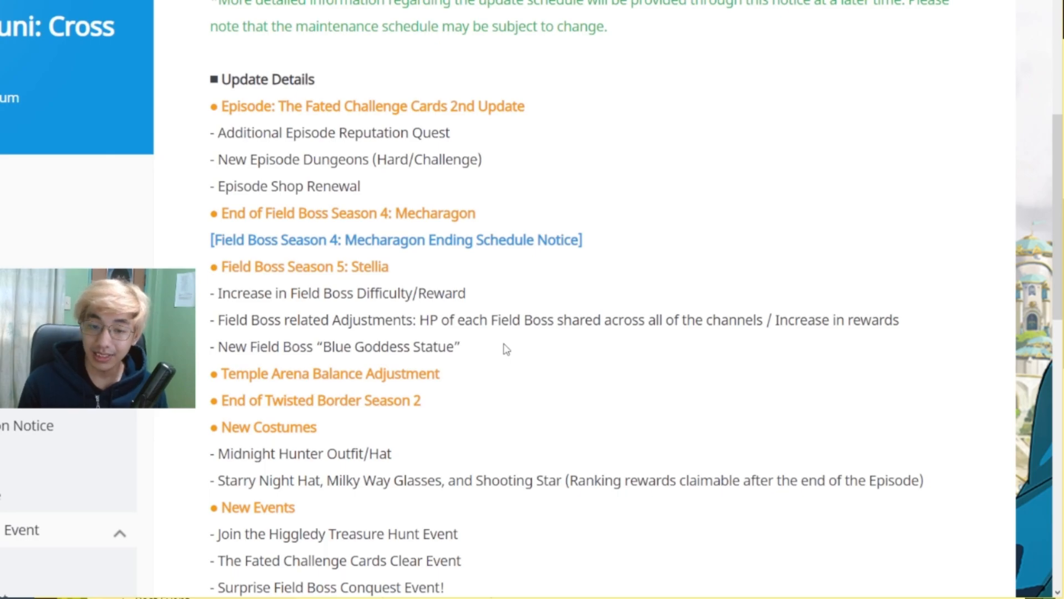
{"action": "mouse_move", "coordinate": [365, 255]}
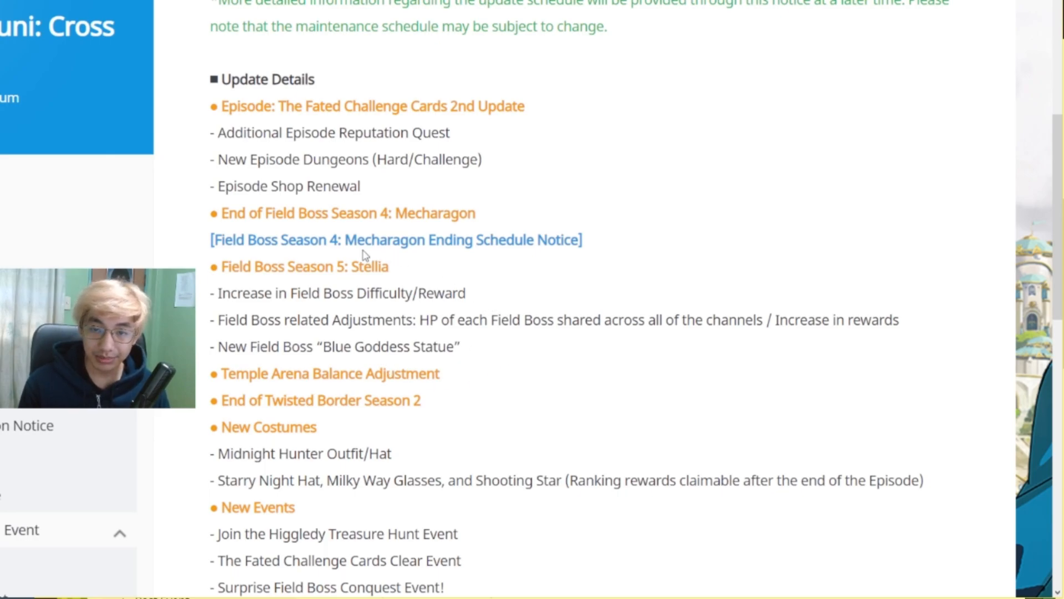
{"action": "double_click", "coordinate": [330, 373]}
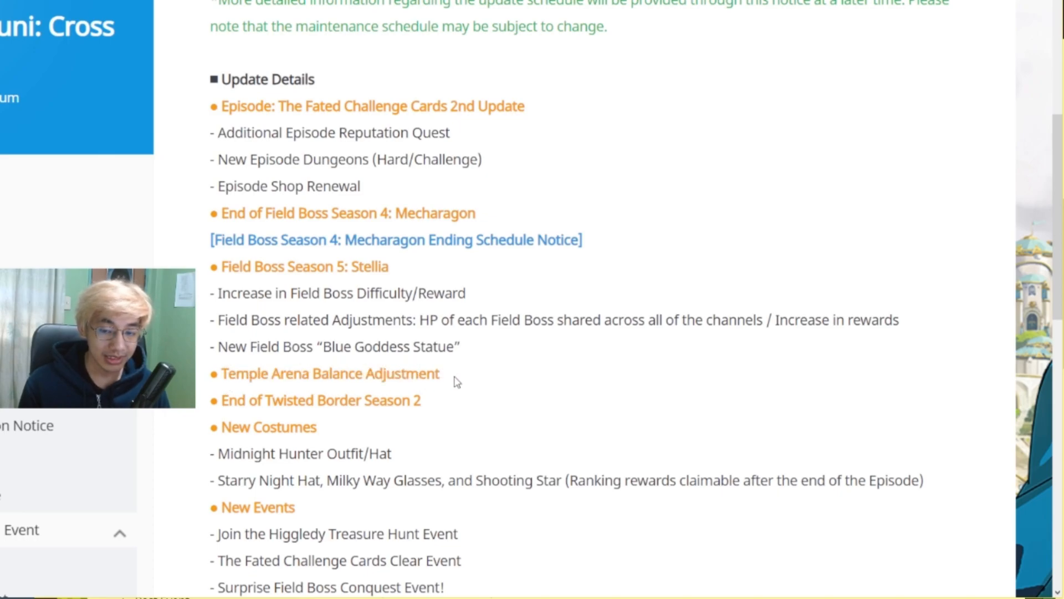
{"action": "double_click", "coordinate": [326, 374]}
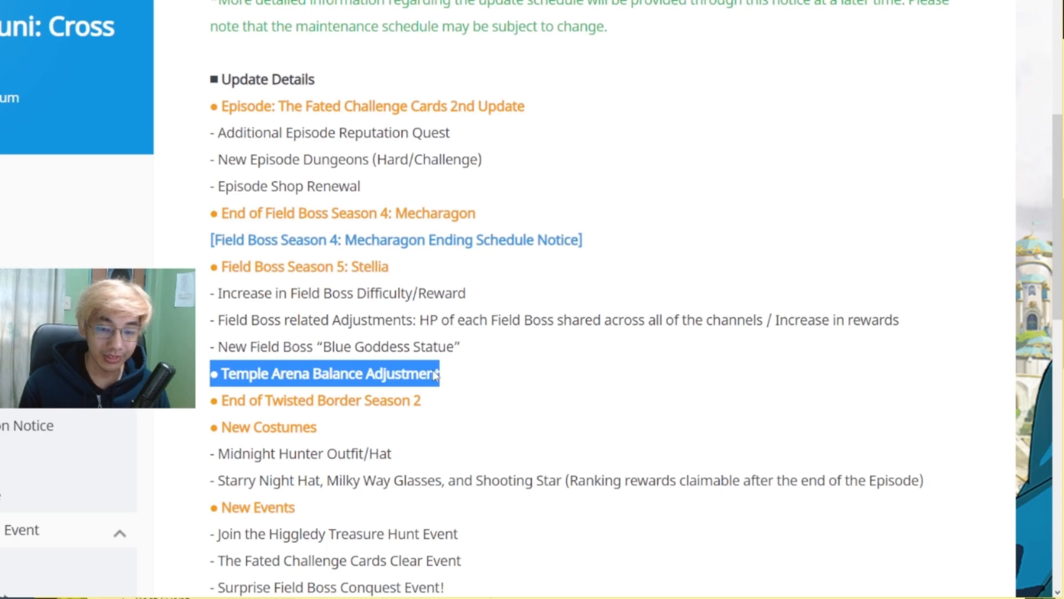
{"action": "left_click", "coordinate": [467, 373]}
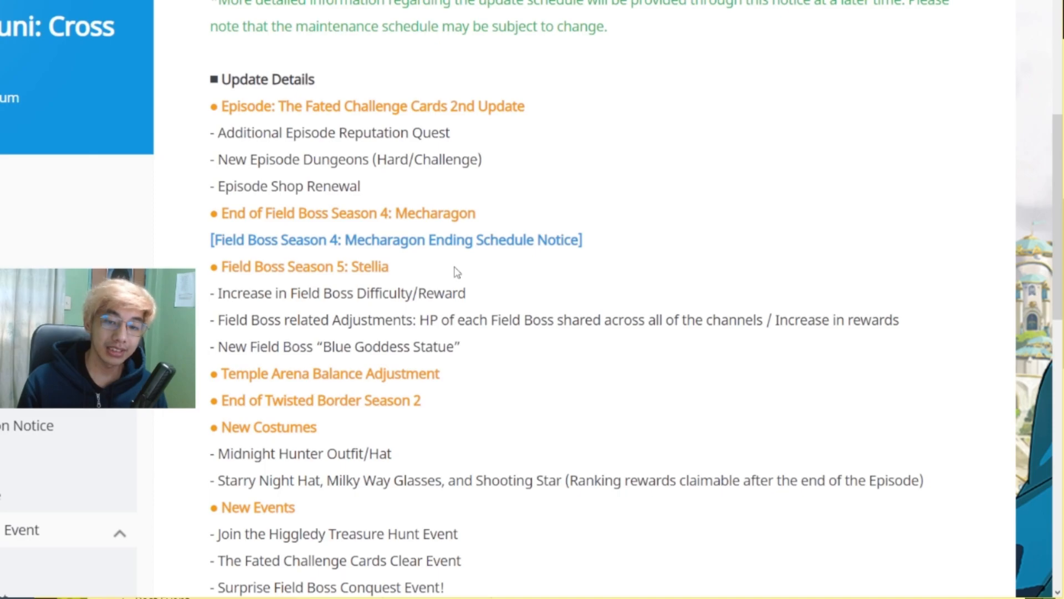
{"action": "mouse_move", "coordinate": [473, 284]}
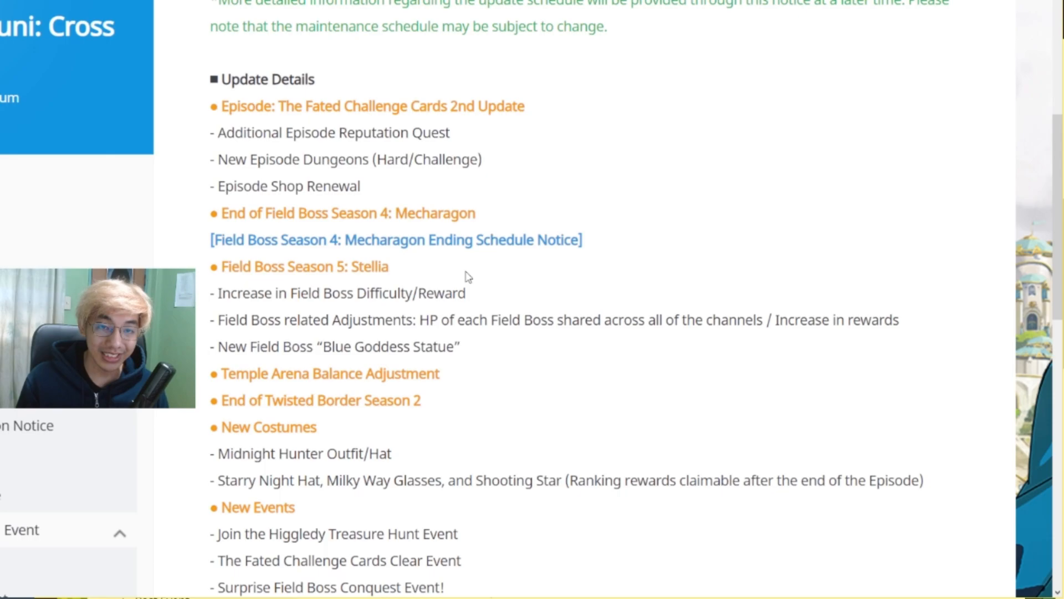
{"action": "mouse_move", "coordinate": [428, 229]}
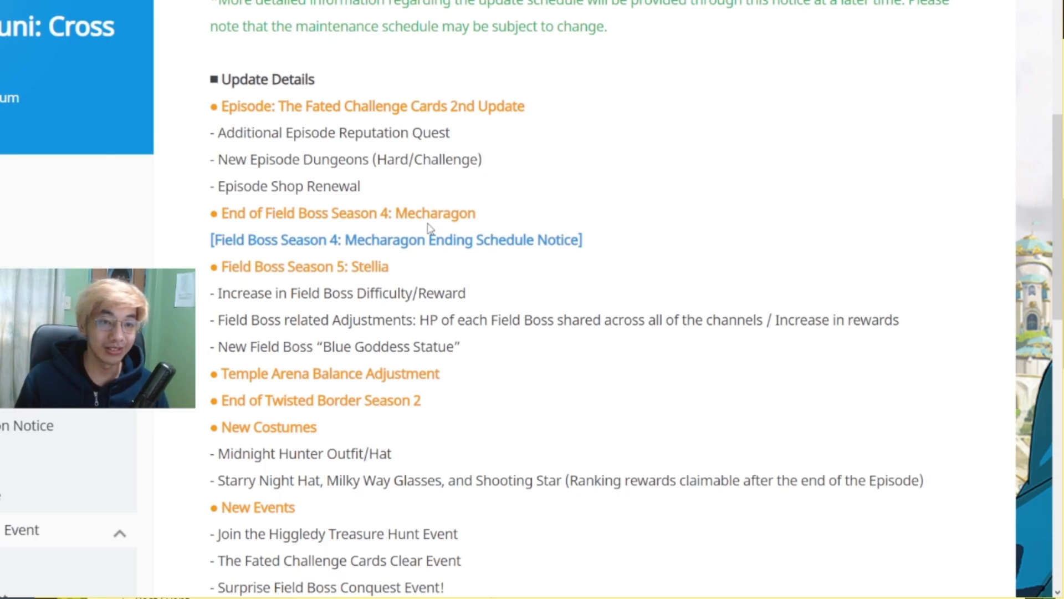
{"action": "mouse_move", "coordinate": [575, 186]}
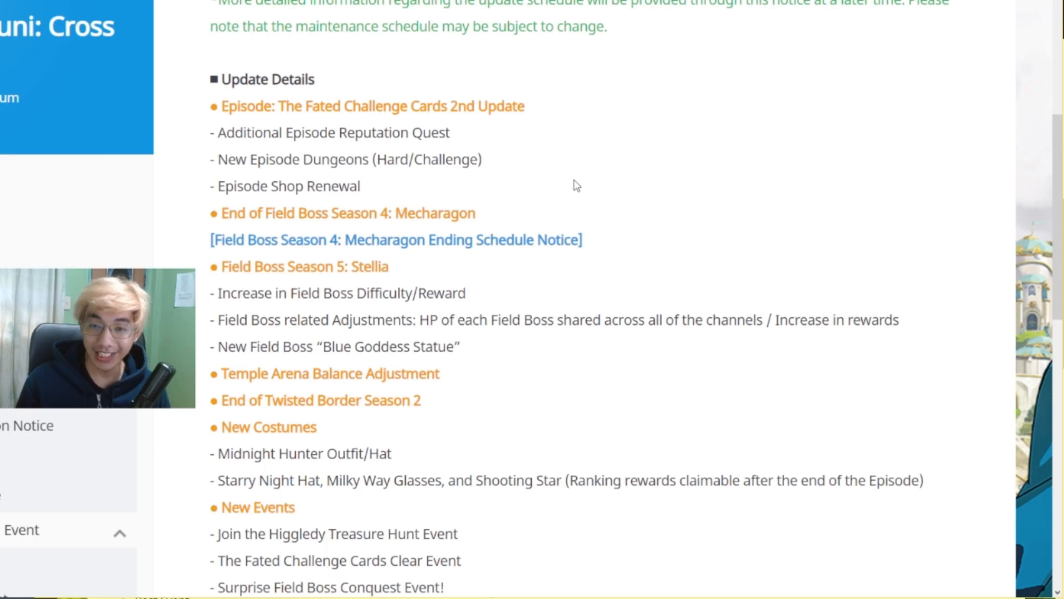
{"action": "mouse_move", "coordinate": [573, 213]}
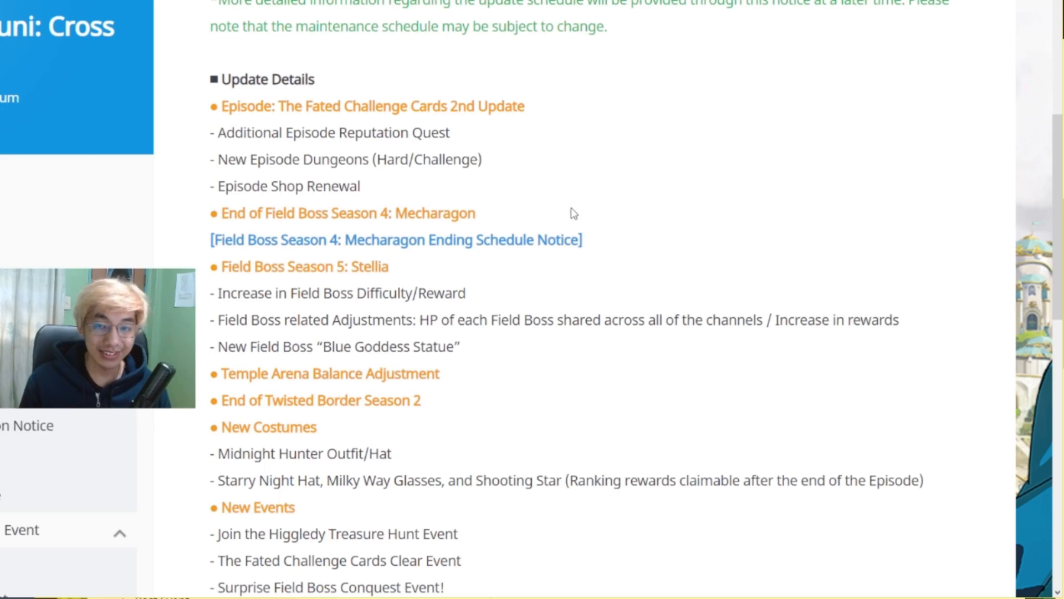
{"action": "scroll", "scroll_direction": "down", "scroll_amount": 3}
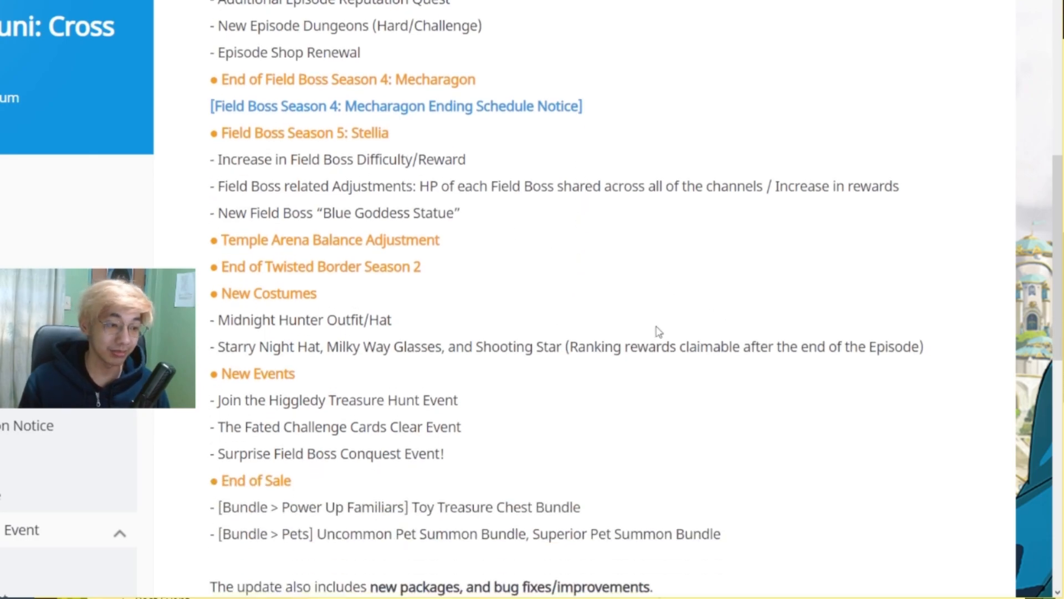
{"action": "mouse_move", "coordinate": [607, 303]}
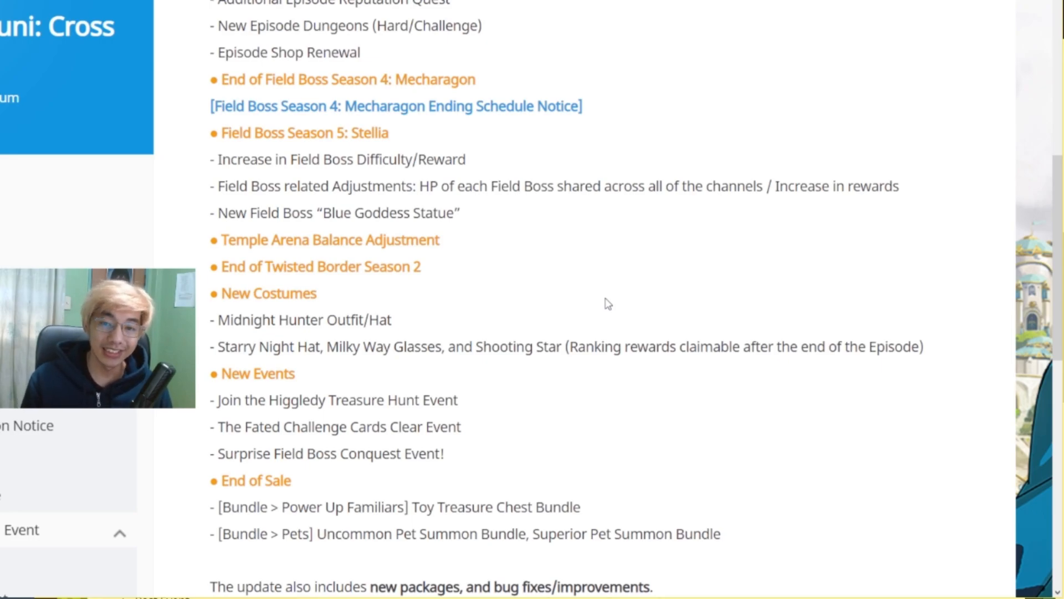
{"action": "mouse_move", "coordinate": [637, 273]}
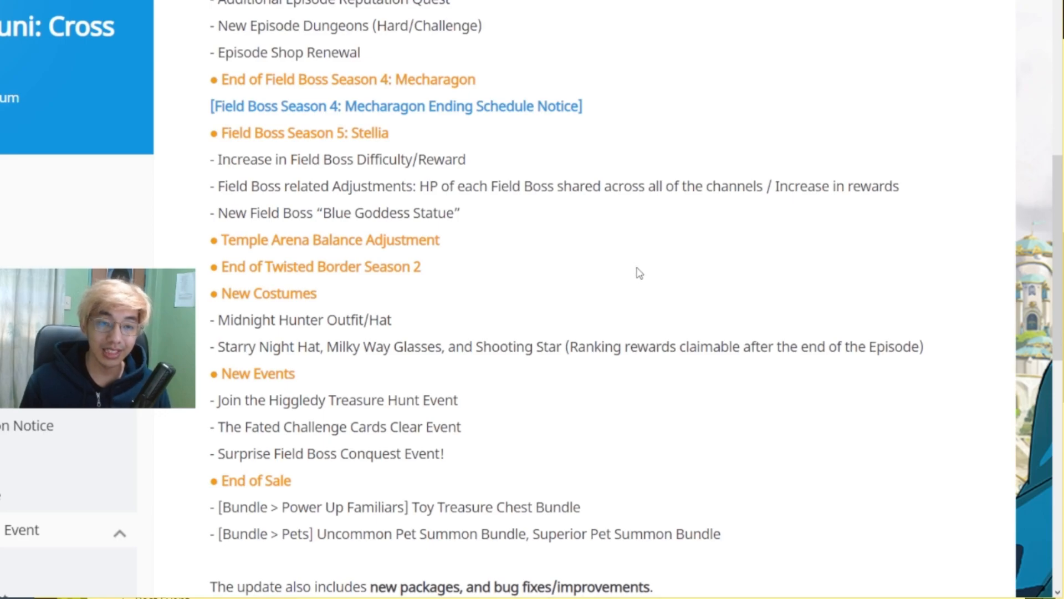
{"action": "mouse_move", "coordinate": [565, 183]}
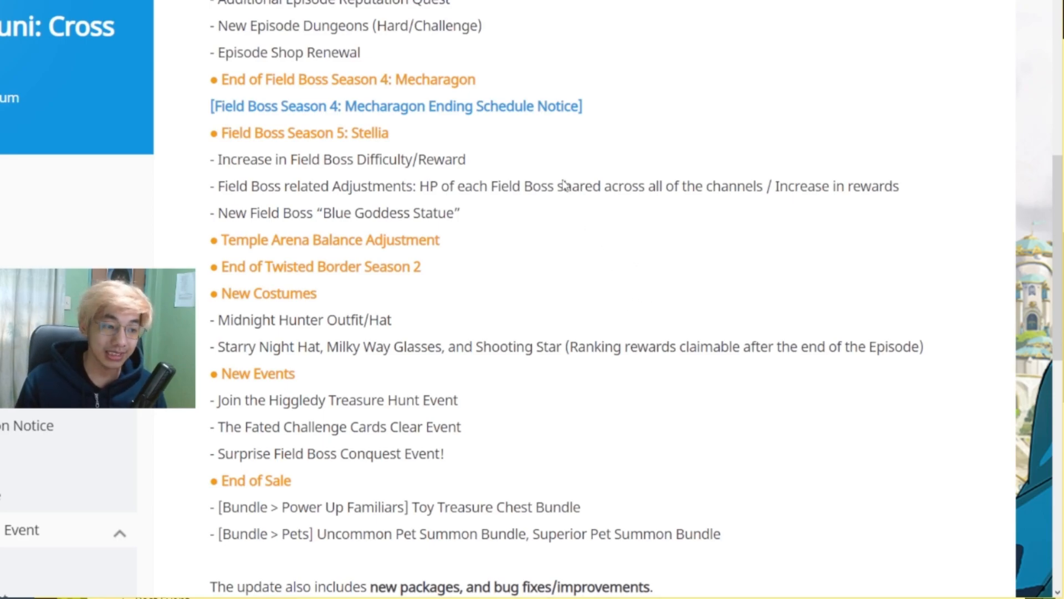
{"action": "mouse_move", "coordinate": [552, 150]}
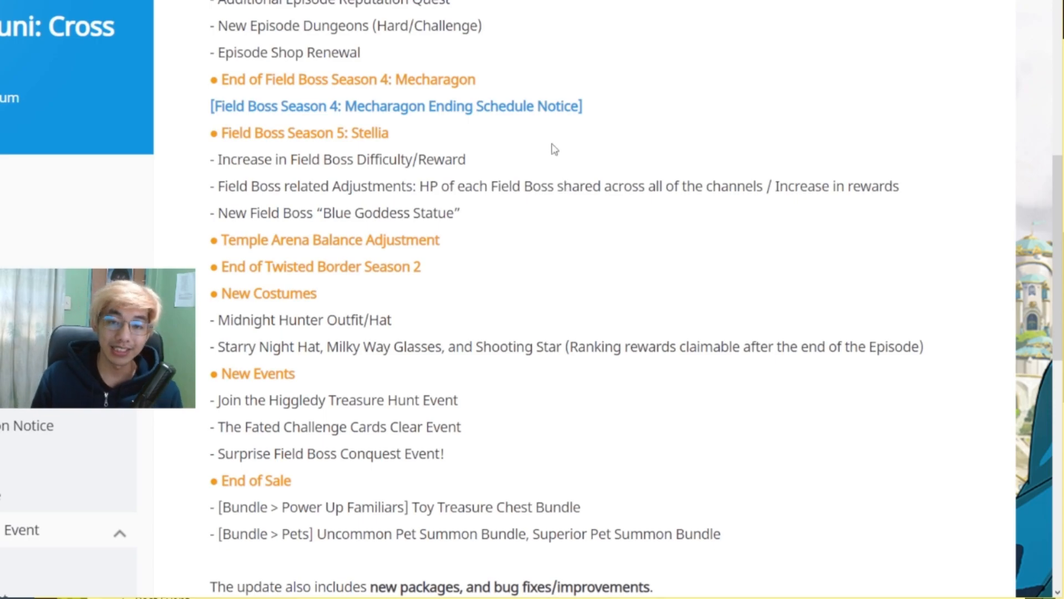